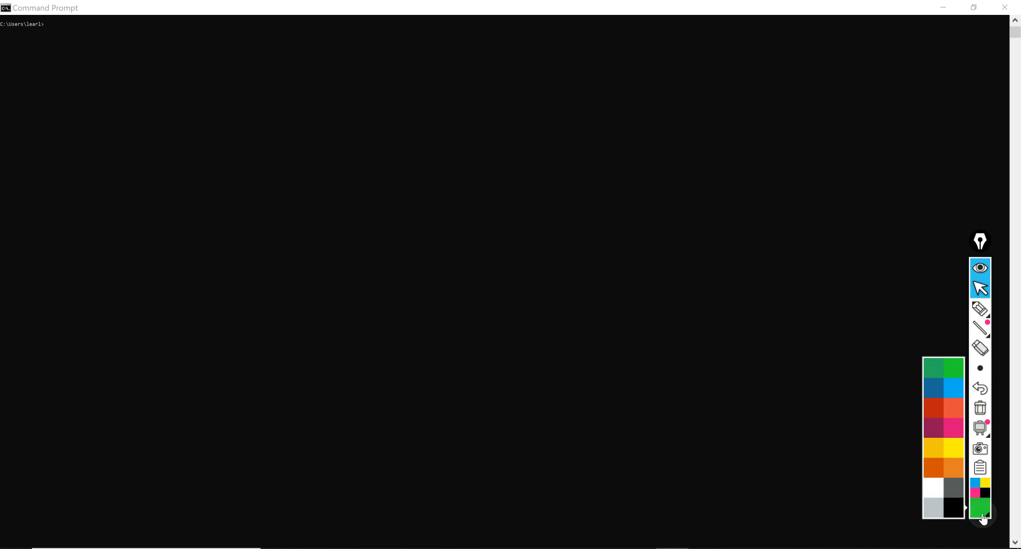
# Draw a red interval bracket over the Command Prompt, then switch the pen to green
pyautogui.moveTo(137, 38); pyautogui.dragTo(277, 39)
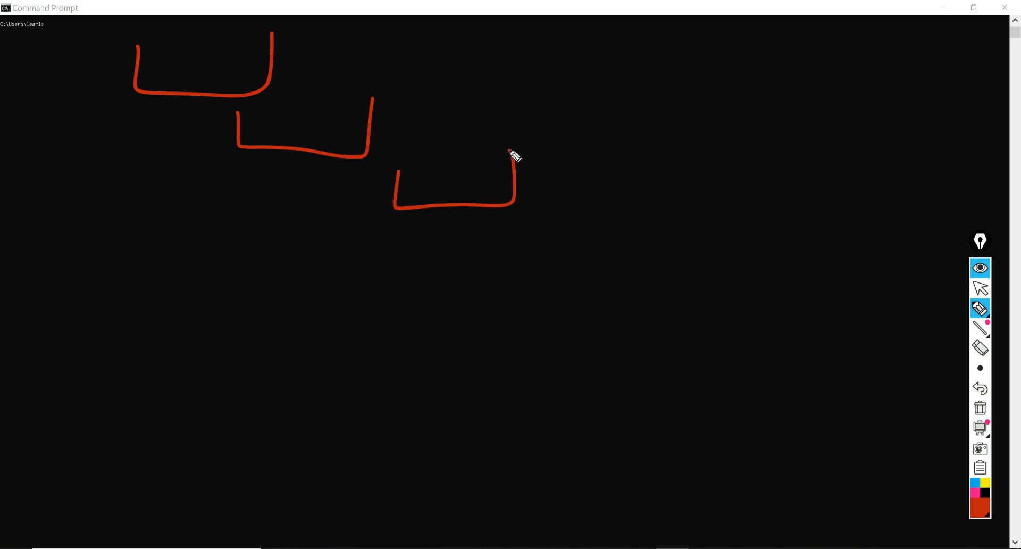
pyautogui.click(980, 508)
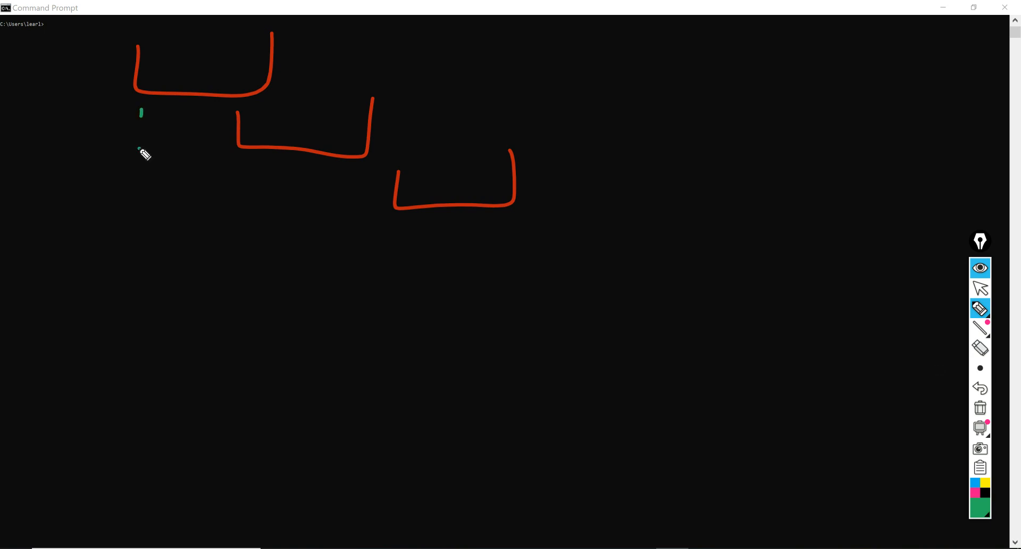
pyautogui.moveTo(72, 241)
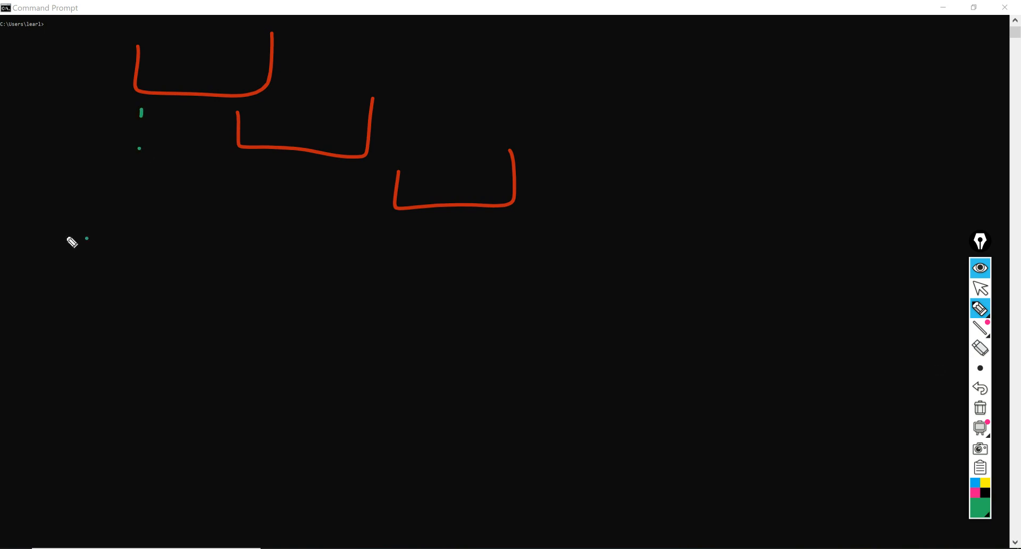
# Draw green dotted start lines under the brackets and a yellow dotted line from the last end
pyautogui.moveTo(88, 229); pyautogui.dragTo(72, 275)
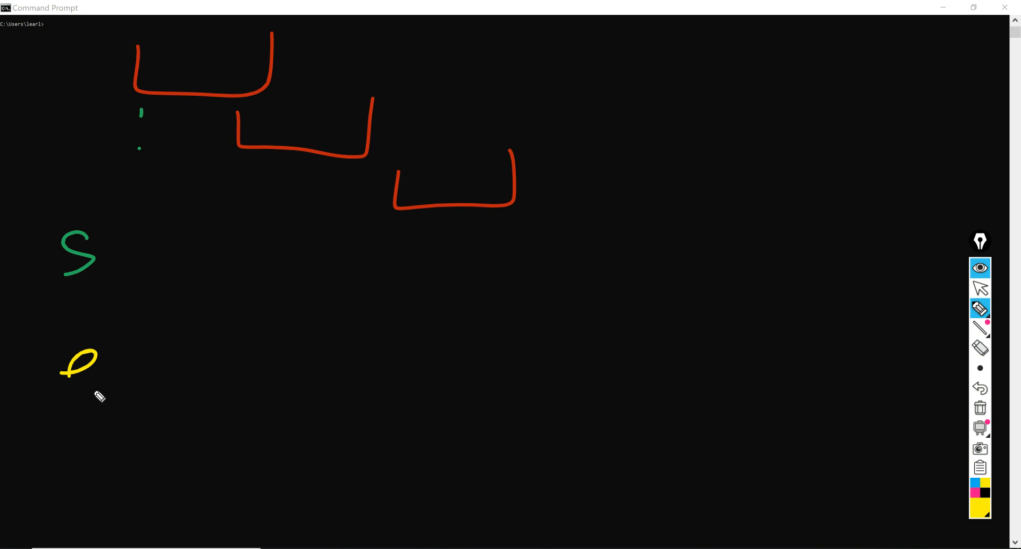
pyautogui.click(980, 508)
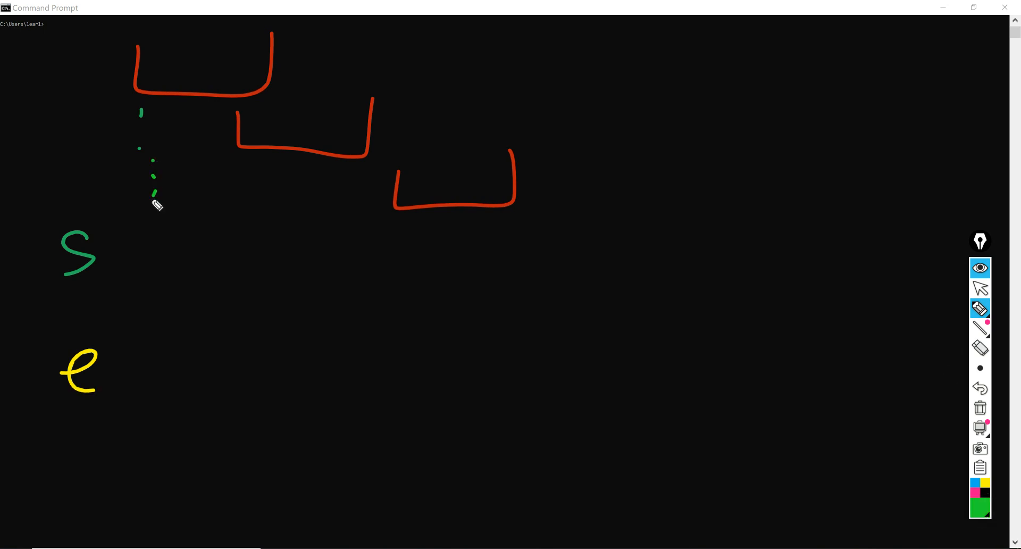
pyautogui.moveTo(155, 195); pyautogui.dragTo(142, 267)
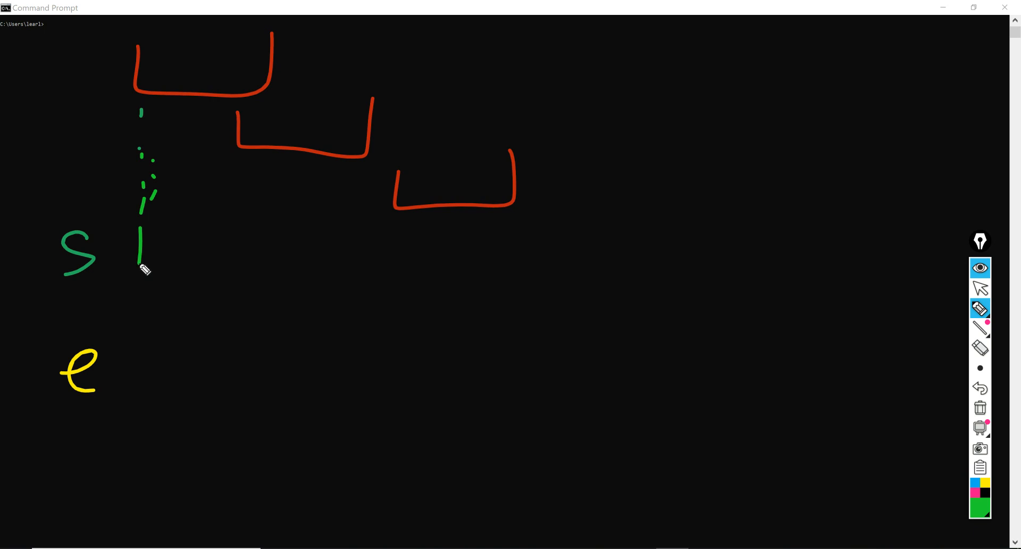
pyautogui.moveTo(237, 157); pyautogui.dragTo(236, 260)
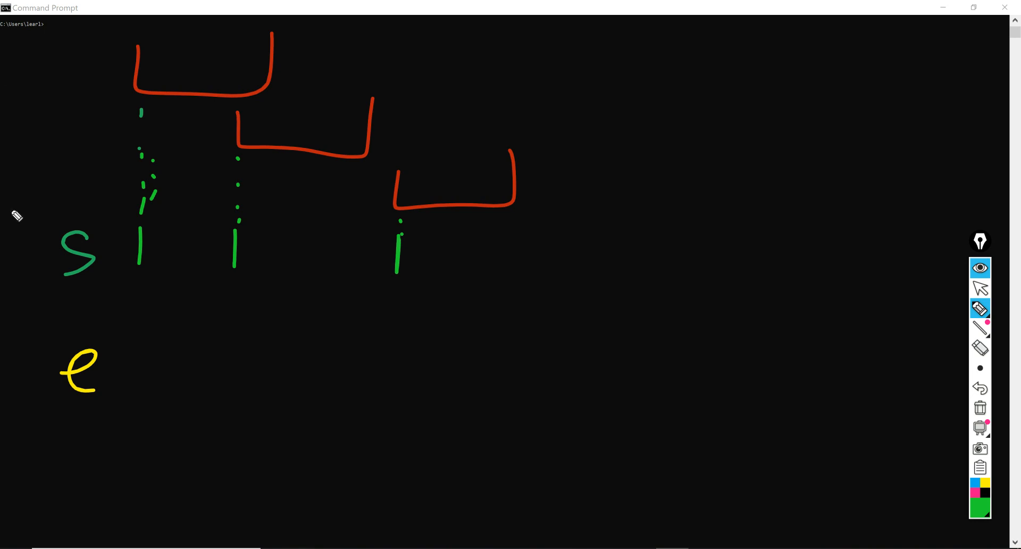
pyautogui.moveTo(574, 363)
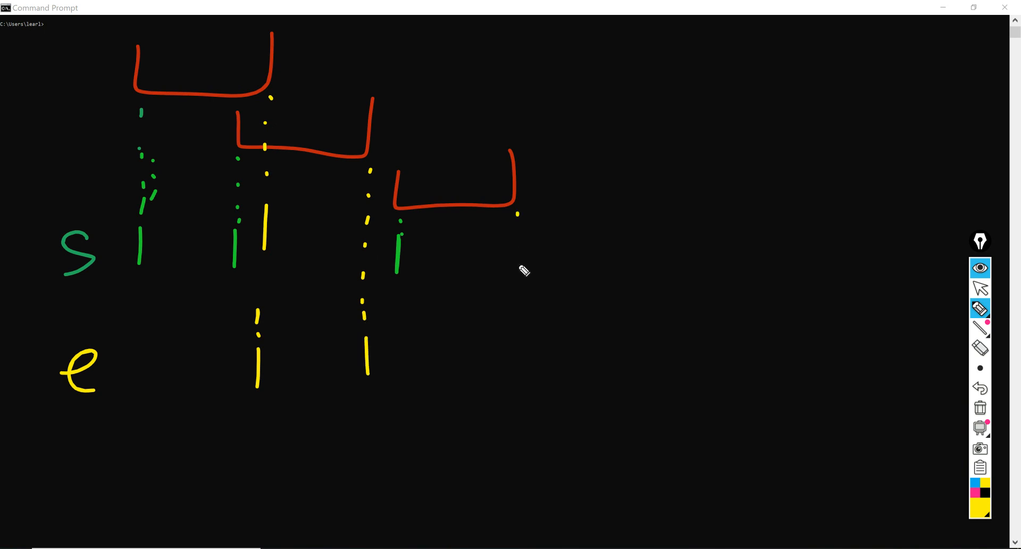
pyautogui.moveTo(517, 218); pyautogui.dragTo(514, 384)
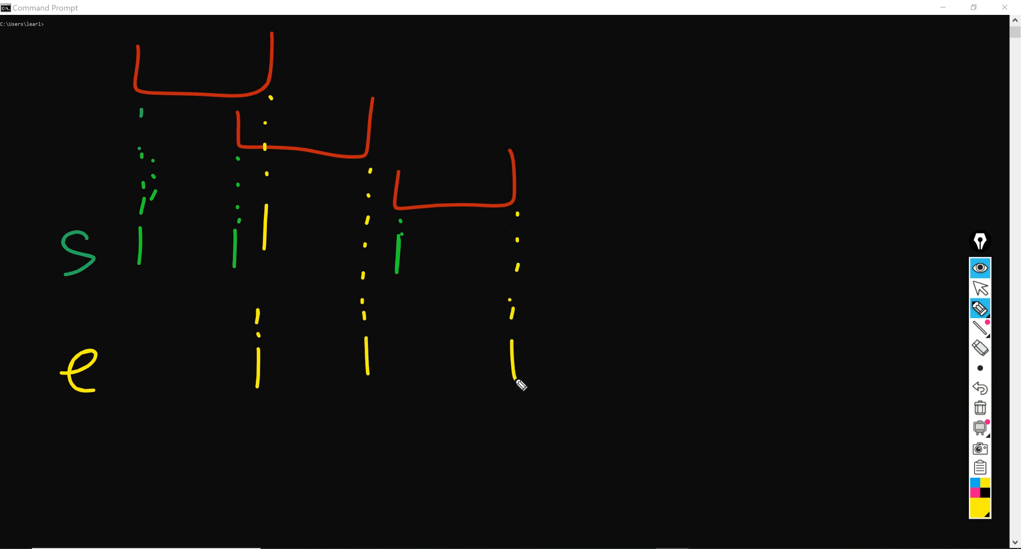
# Switch the pen to blue and draw a right-pointing arrow beside the s label
pyautogui.click(980, 493)
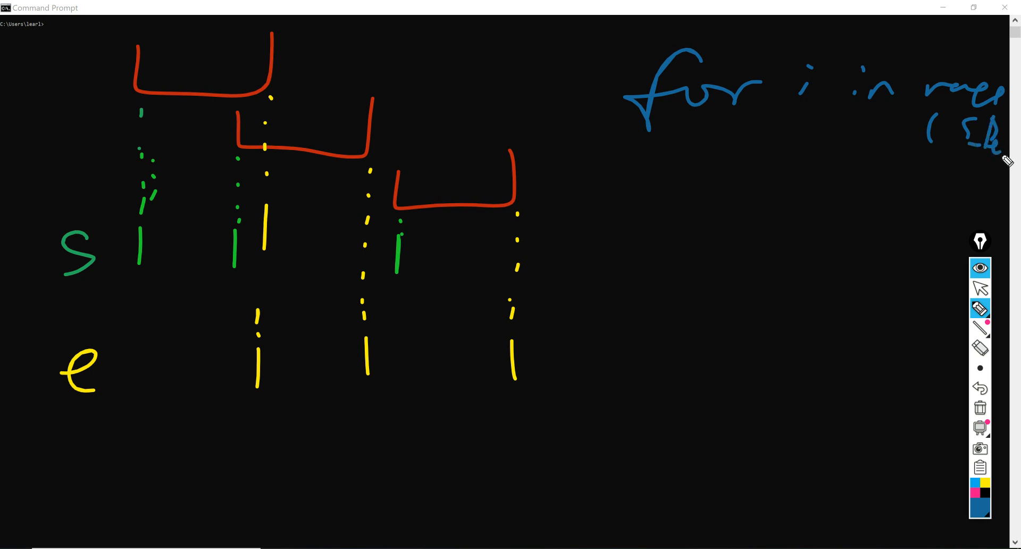
pyautogui.moveTo(82, 299); pyautogui.dragTo(142, 301)
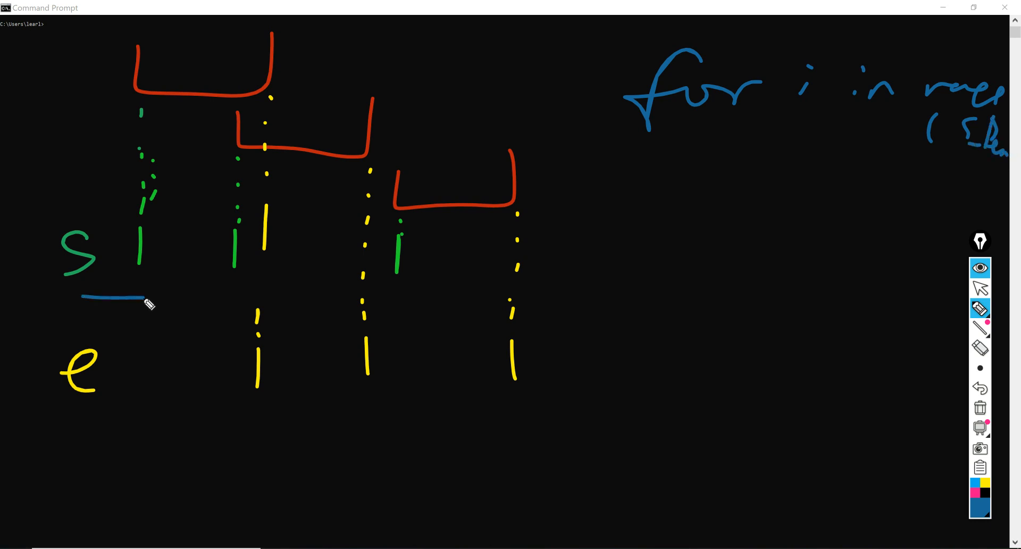
pyautogui.moveTo(142, 274); pyautogui.dragTo(166, 316)
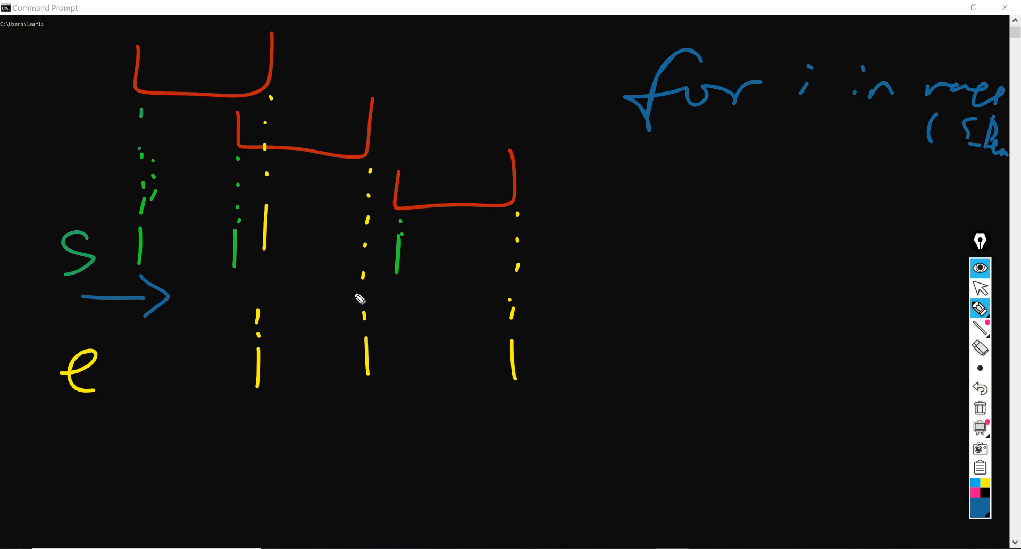
pyautogui.moveTo(360, 294)
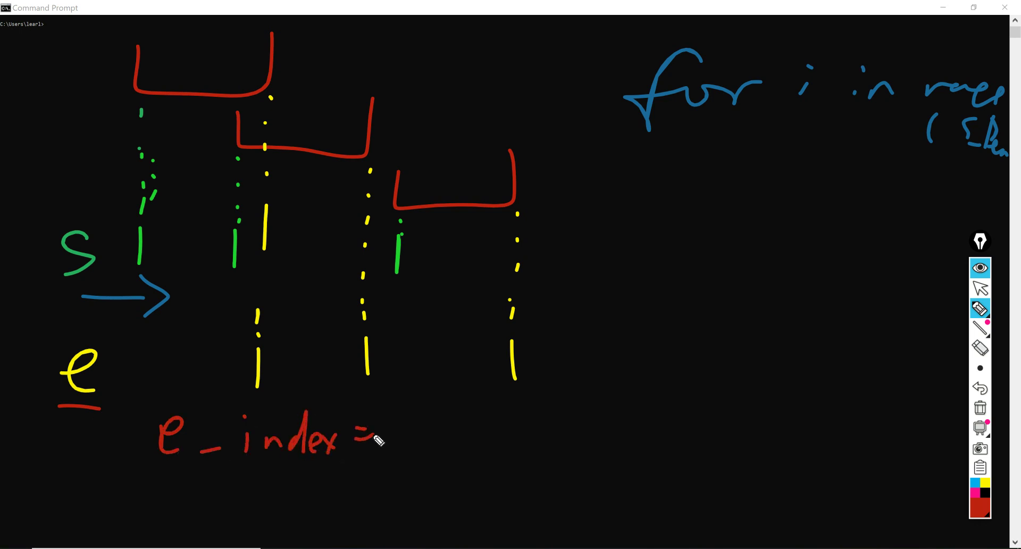
# Switch to light blue and write room=0 at the top of the screen
pyautogui.click(979, 508)
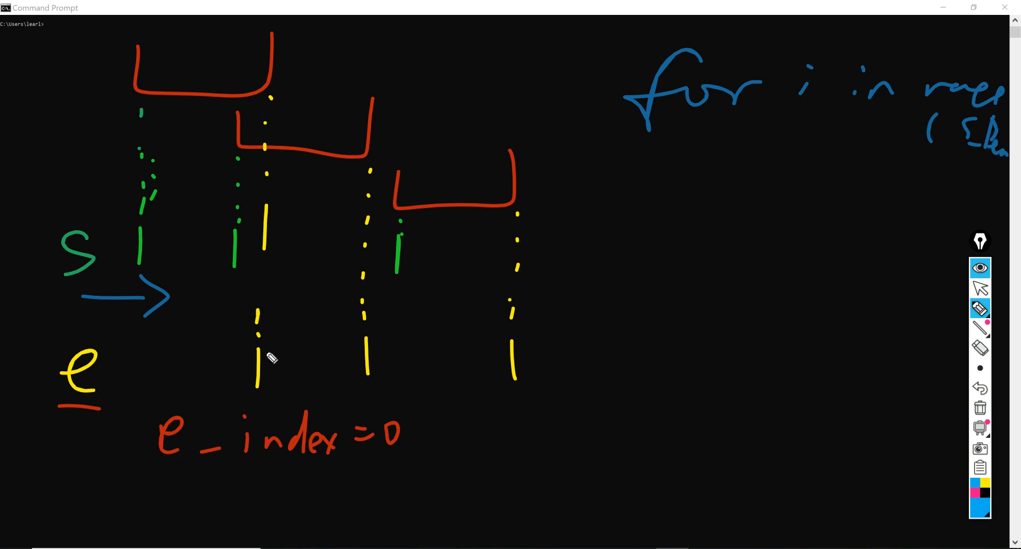
pyautogui.moveTo(398, 46); pyautogui.dragTo(469, 35)
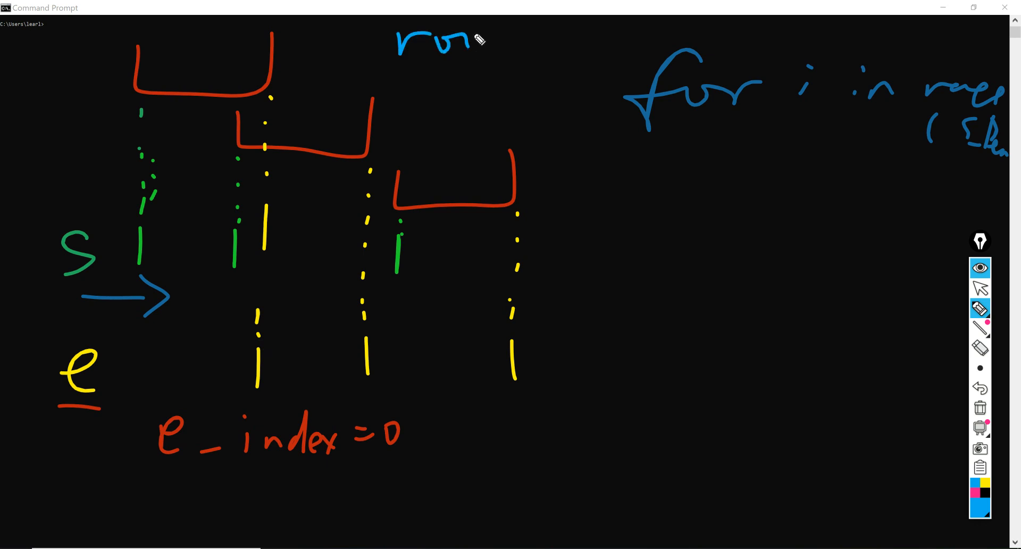
pyautogui.moveTo(469, 36); pyautogui.dragTo(599, 43)
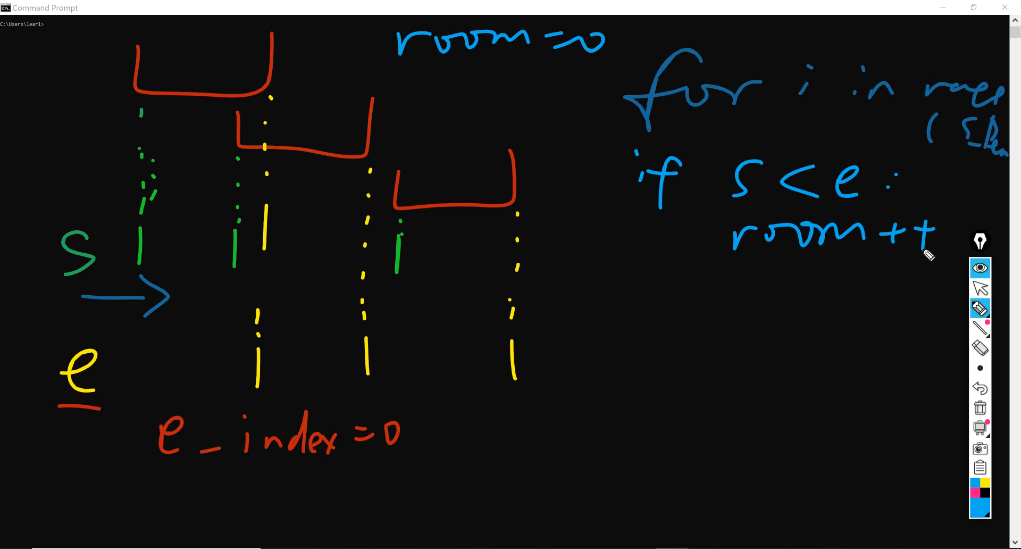
# Underline room=0, undo the stray if and room strokes, and write e_index++ under else
pyautogui.moveTo(432, 67); pyautogui.dragTo(580, 62)
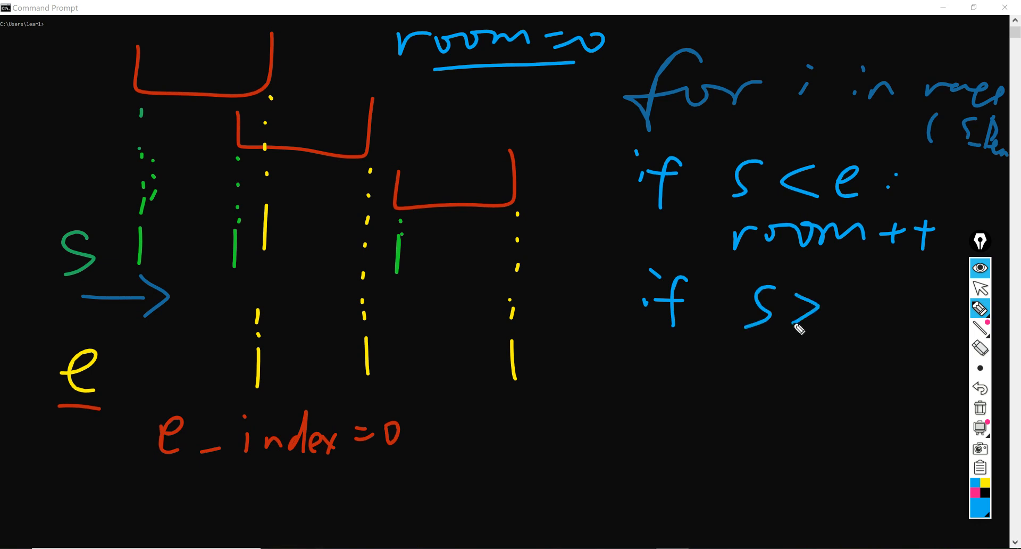
pyautogui.click(980, 349)
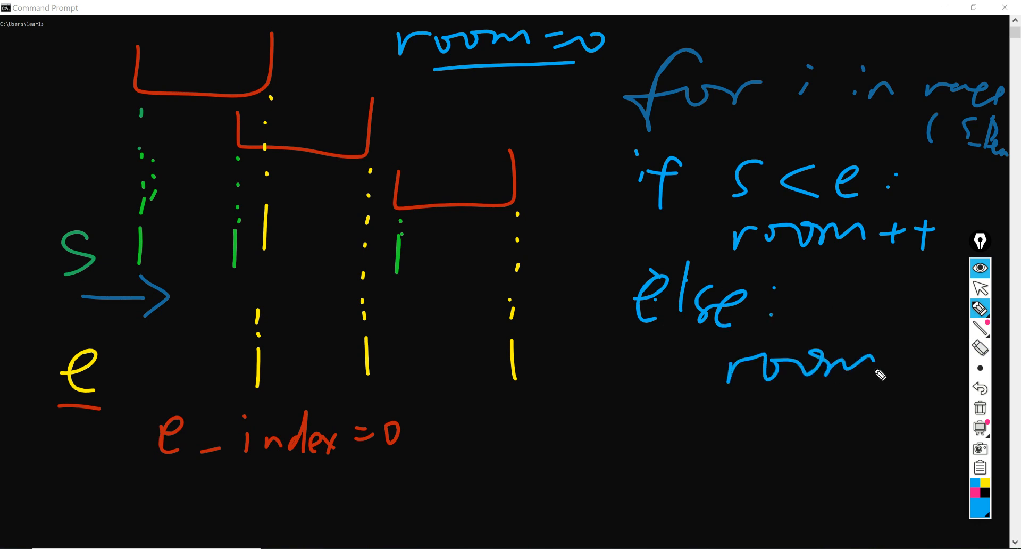
pyautogui.click(980, 348)
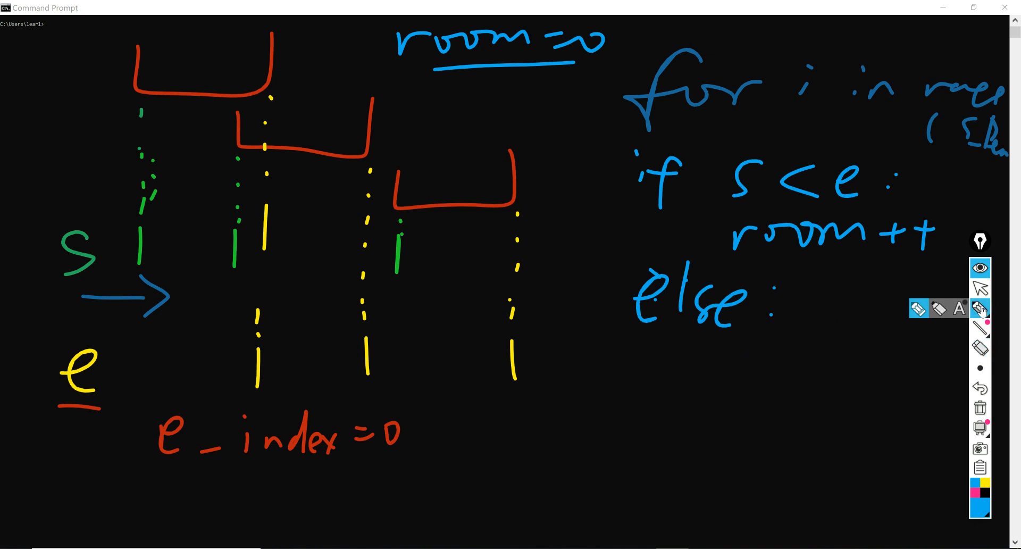
pyautogui.moveTo(703, 375); pyautogui.dragTo(840, 381)
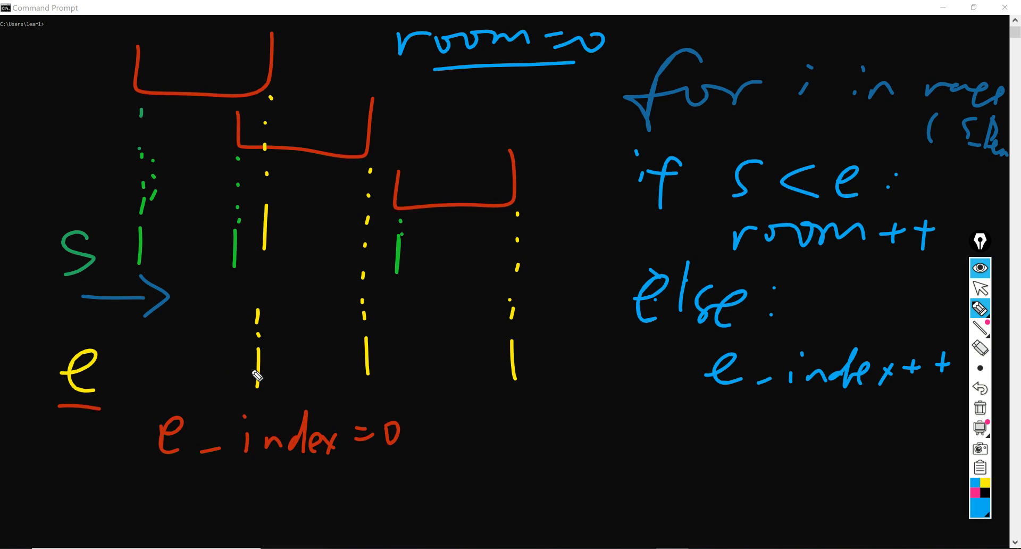
pyautogui.moveTo(256, 375)
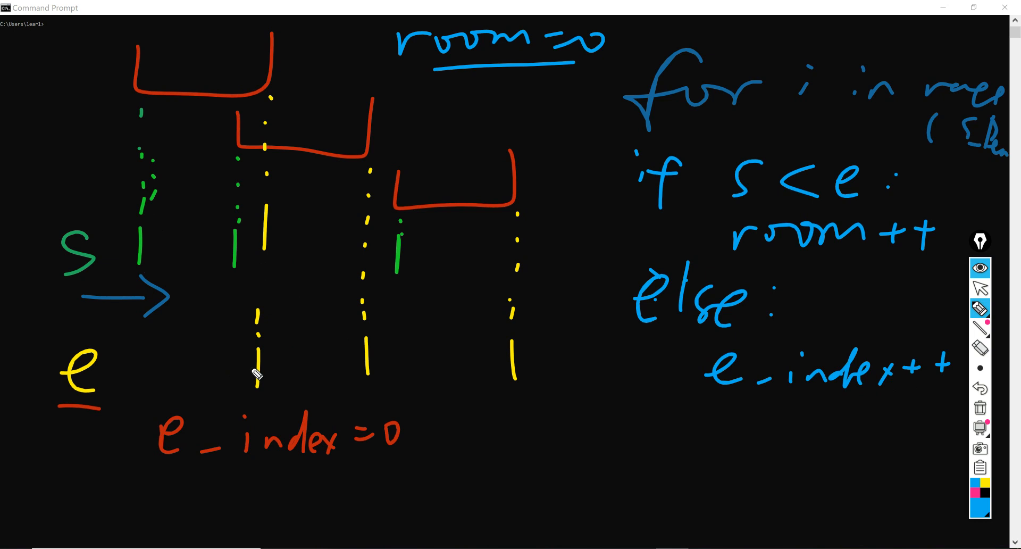
pyautogui.moveTo(621, 398)
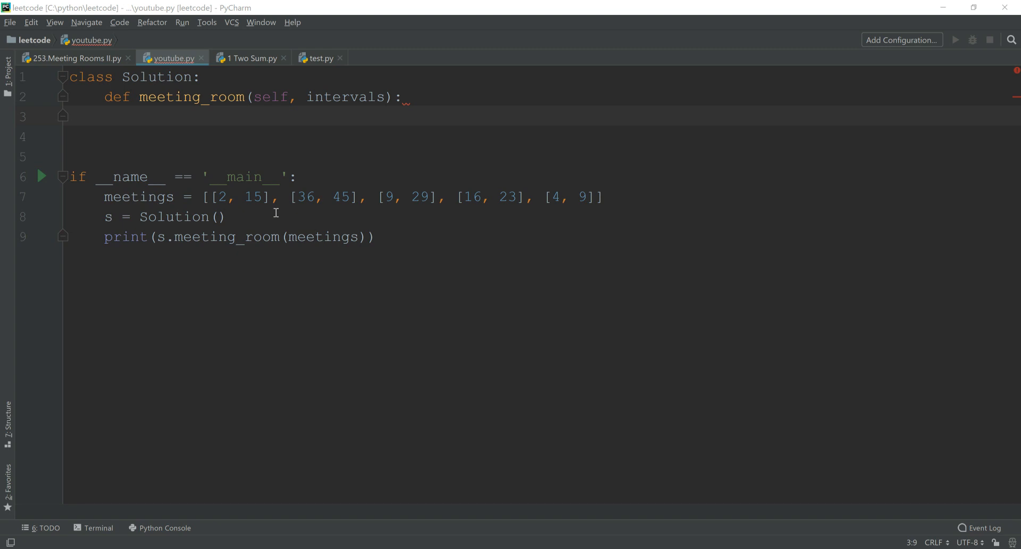
pyautogui.moveTo(292, 224)
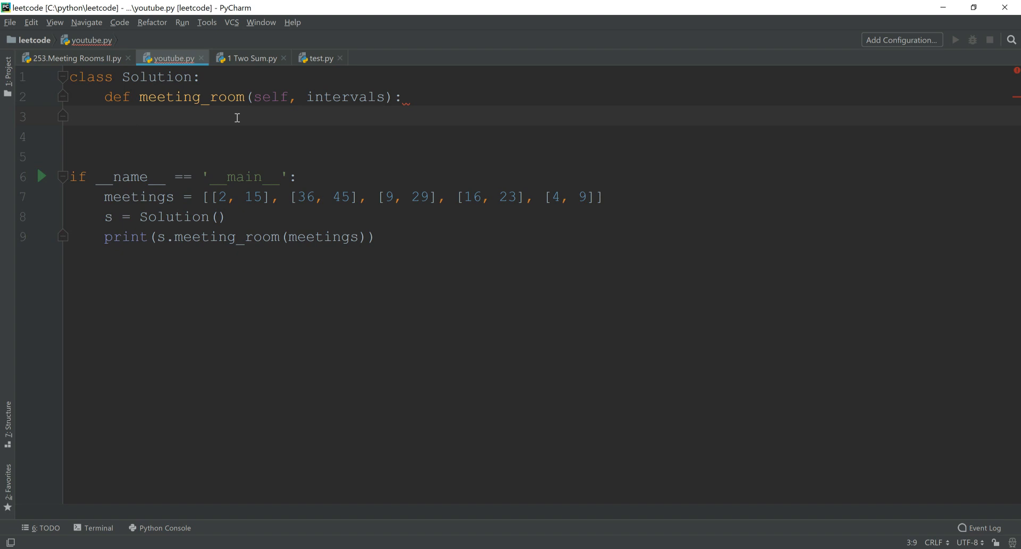
# Add meetings_num = len(intervals) inside meeting_room
pyautogui.write('me')
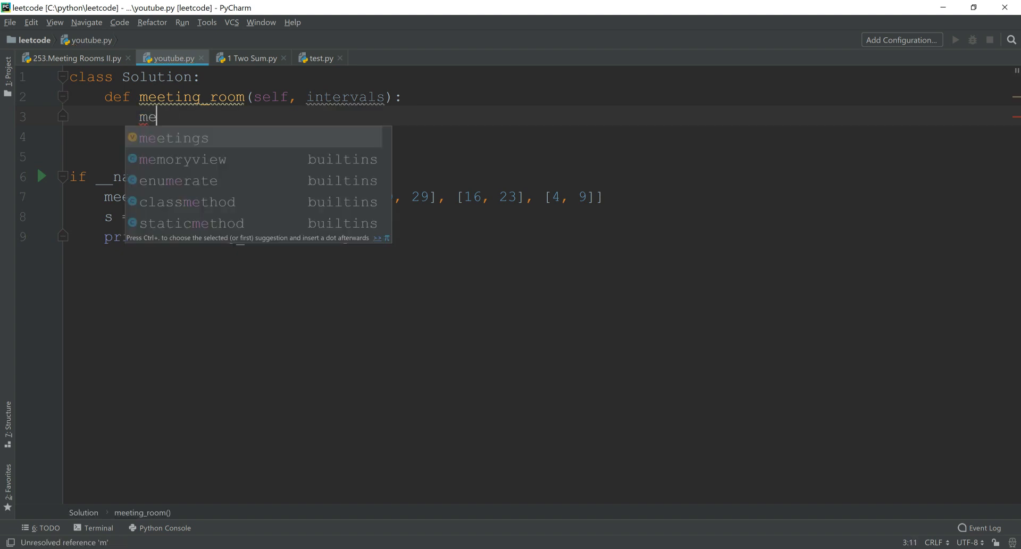
pyautogui.write('eting')
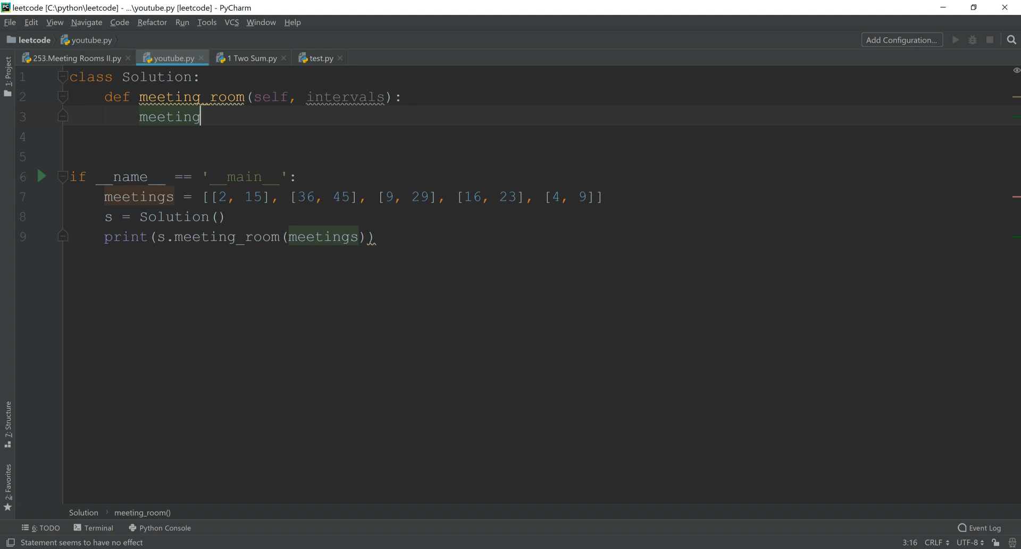
pyautogui.write('_num =')
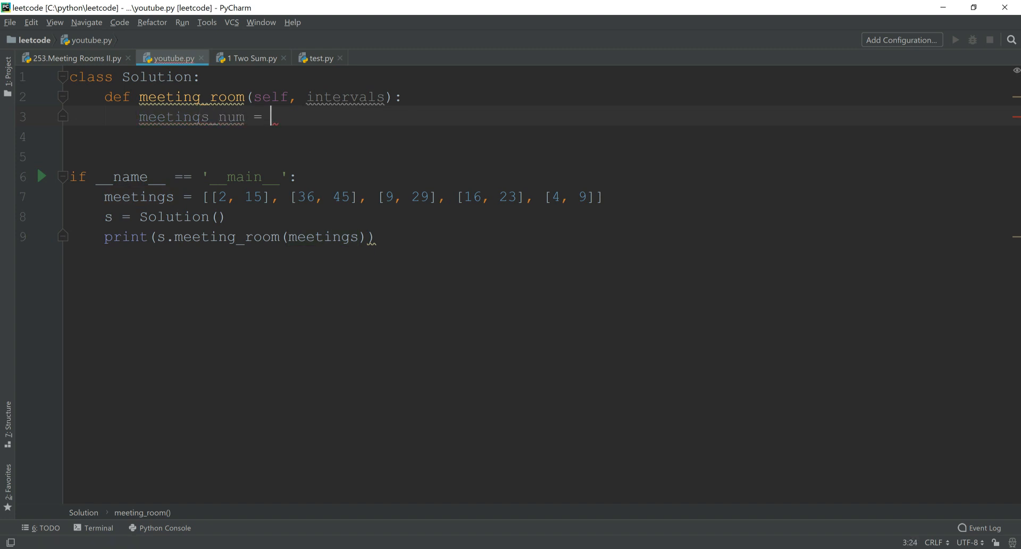
pyautogui.write('len(intervals)')
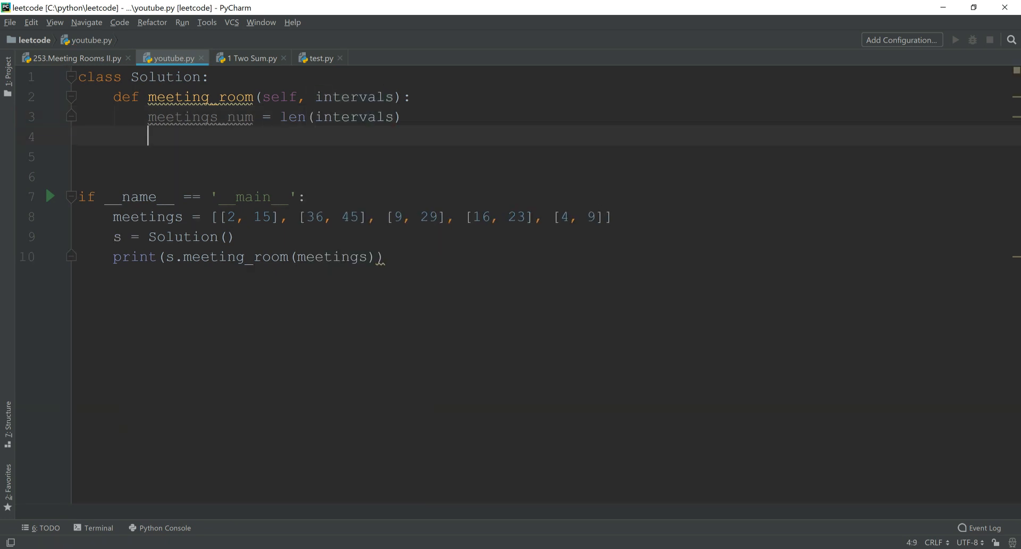
# Add start = [0] * meetings and end = [0] * meetings lists
pyautogui.write('st')
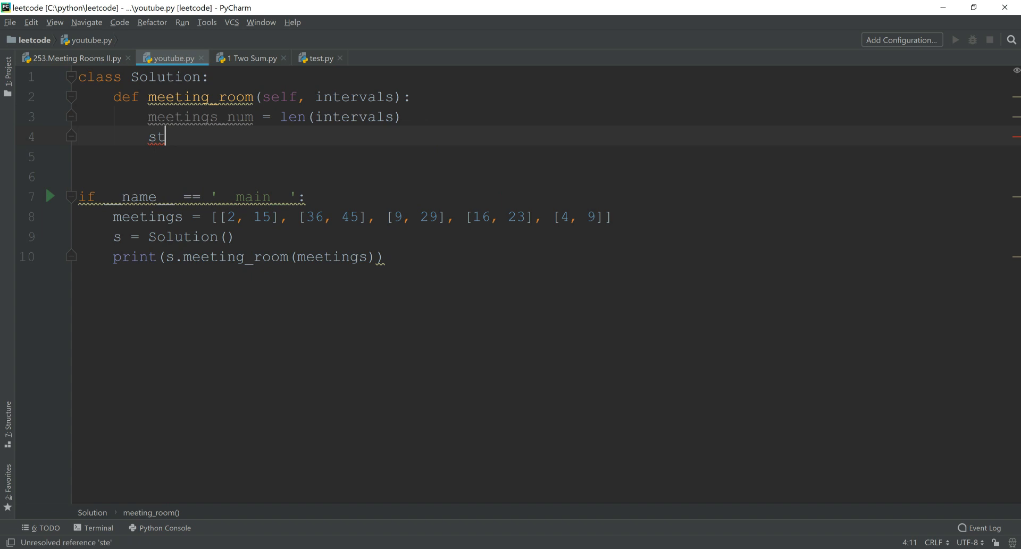
pyautogui.write('art')
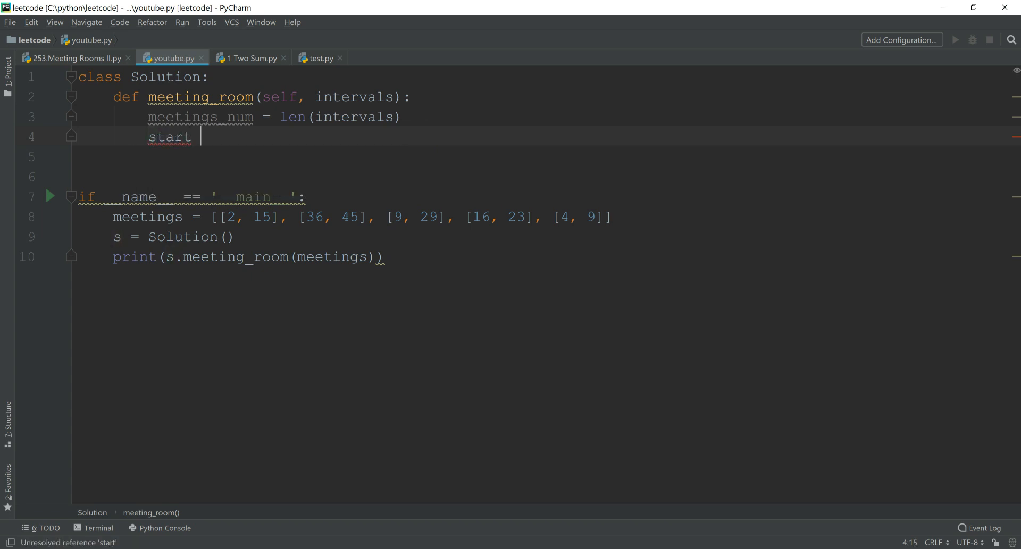
pyautogui.write('= [0] *')
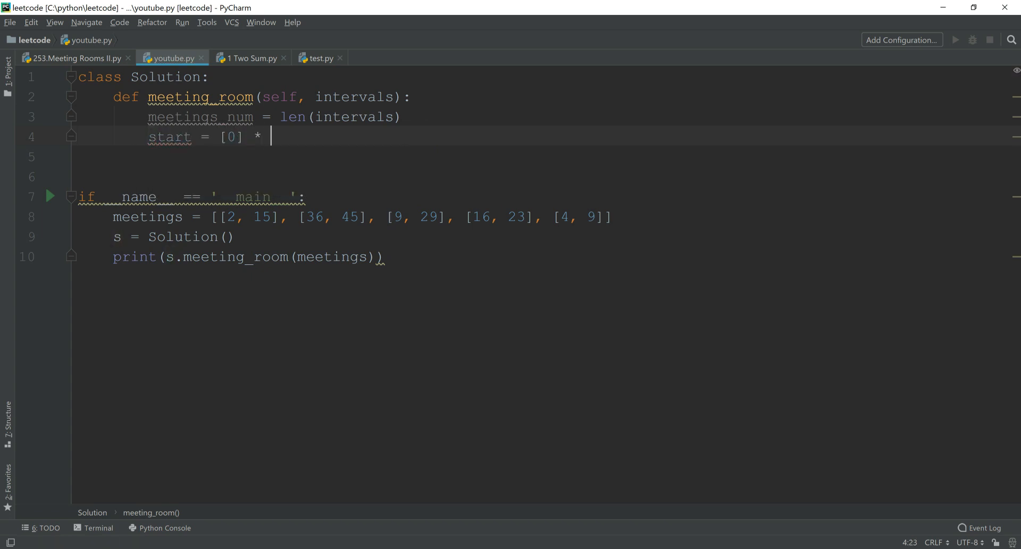
pyautogui.write('meetings')
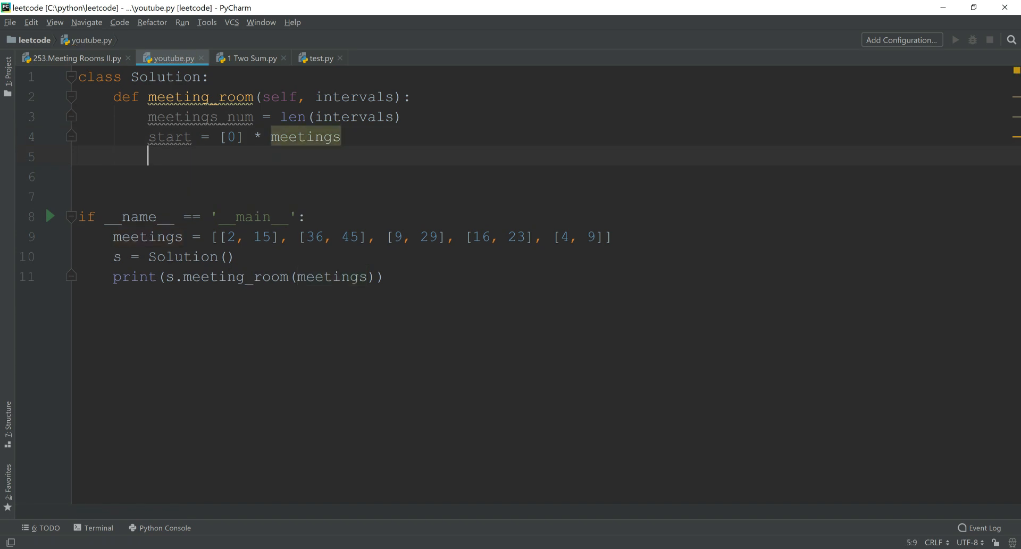
pyautogui.write('end =')
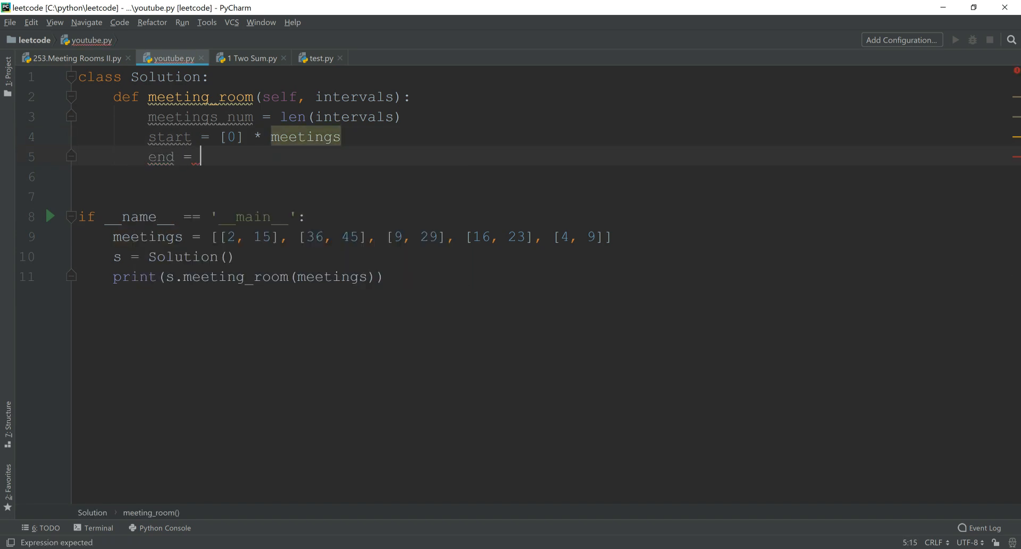
pyautogui.write('[0]')
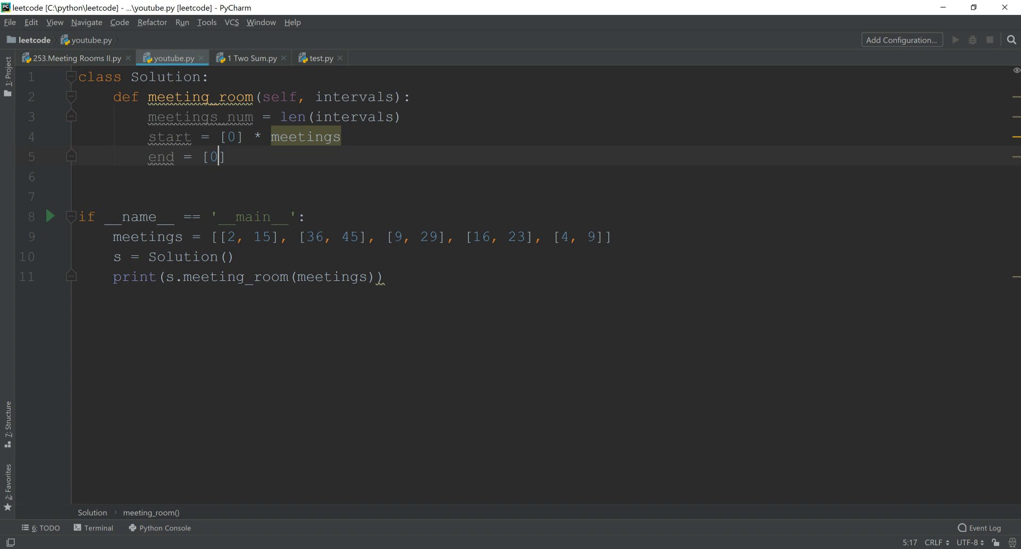
pyautogui.write('* meetings')
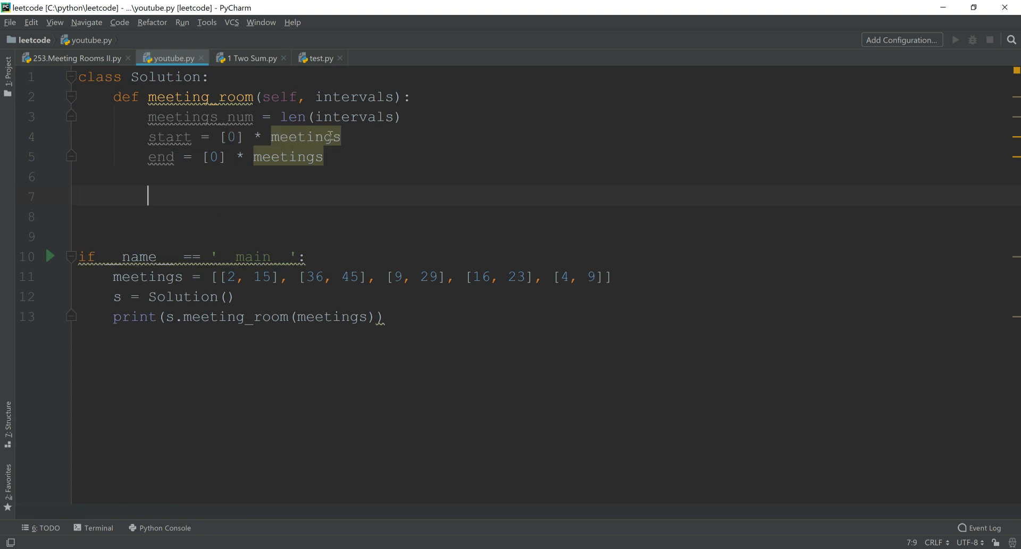
# Change the list size multiplier from meetings to meetings_num
pyautogui.doubleClick(304, 137)
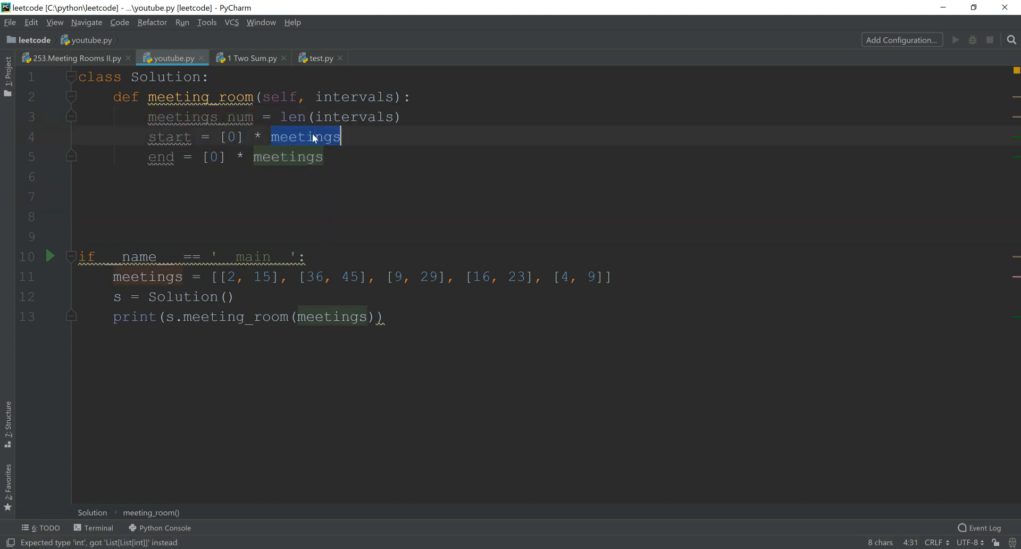
pyautogui.write('_num')
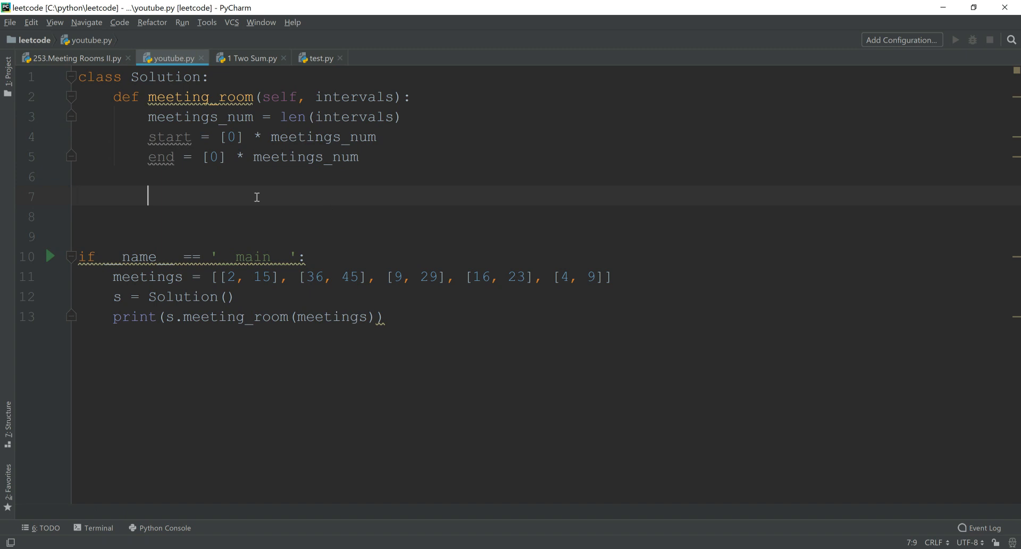
pyautogui.doubleClick(354, 96)
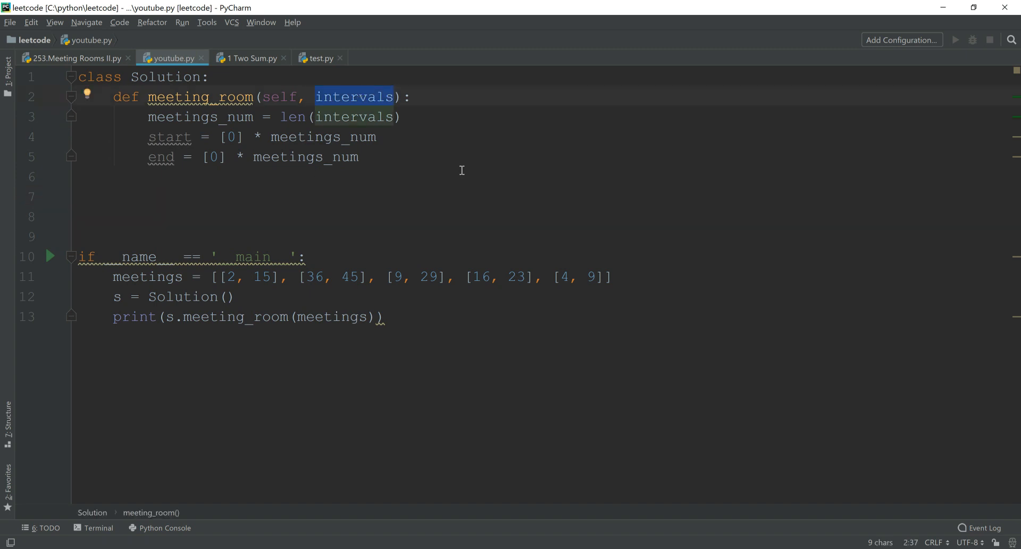
# Add a for index in range(meetings_num) loop assigning start[index] from intervals[0]
pyautogui.click(148, 196)
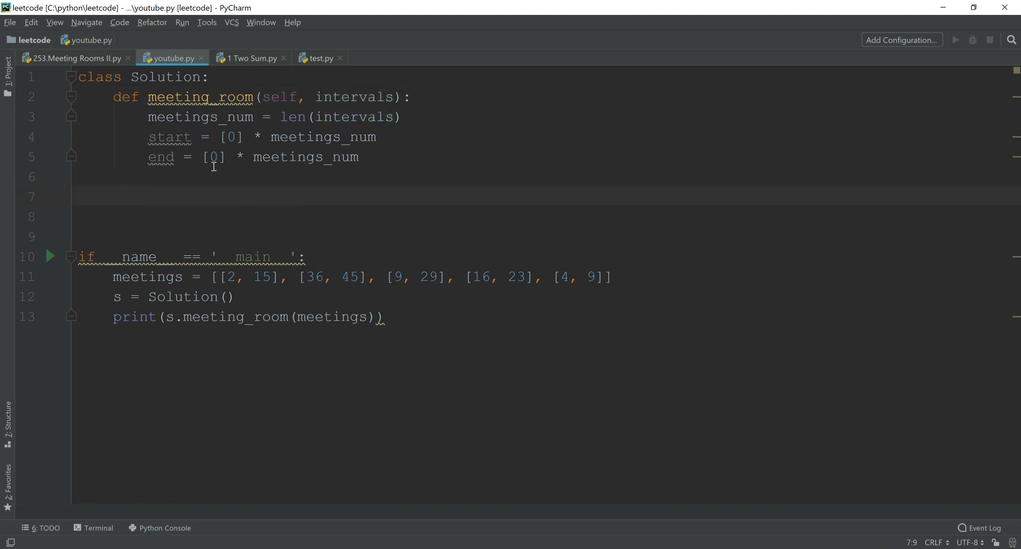
pyautogui.write('for')
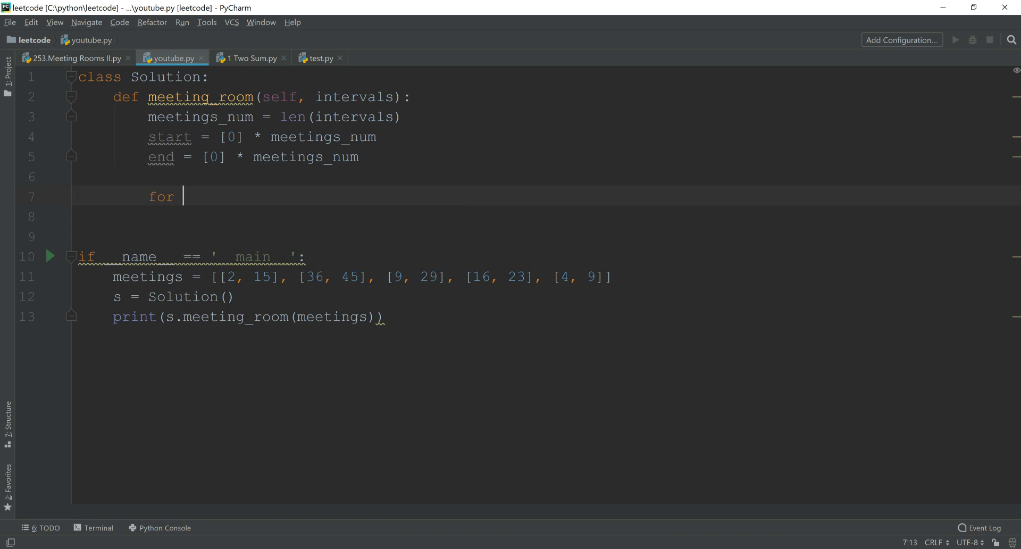
pyautogui.write('index in range(')
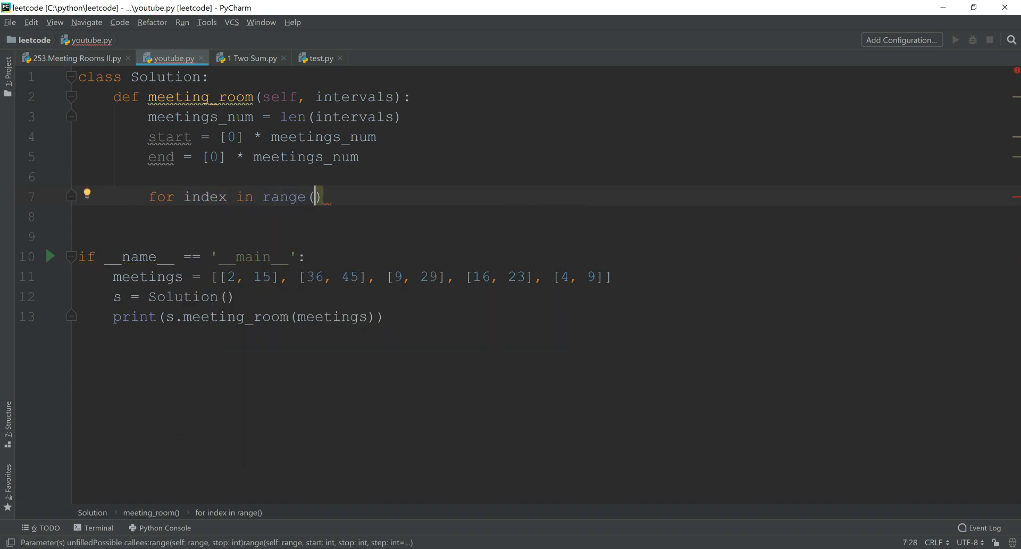
pyautogui.write('meetings_num):')
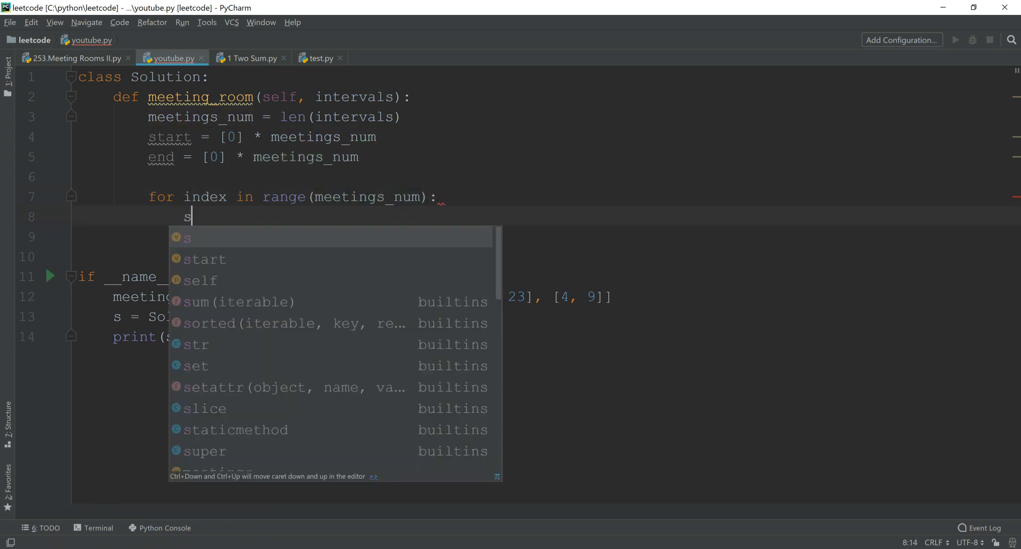
pyautogui.write('r')
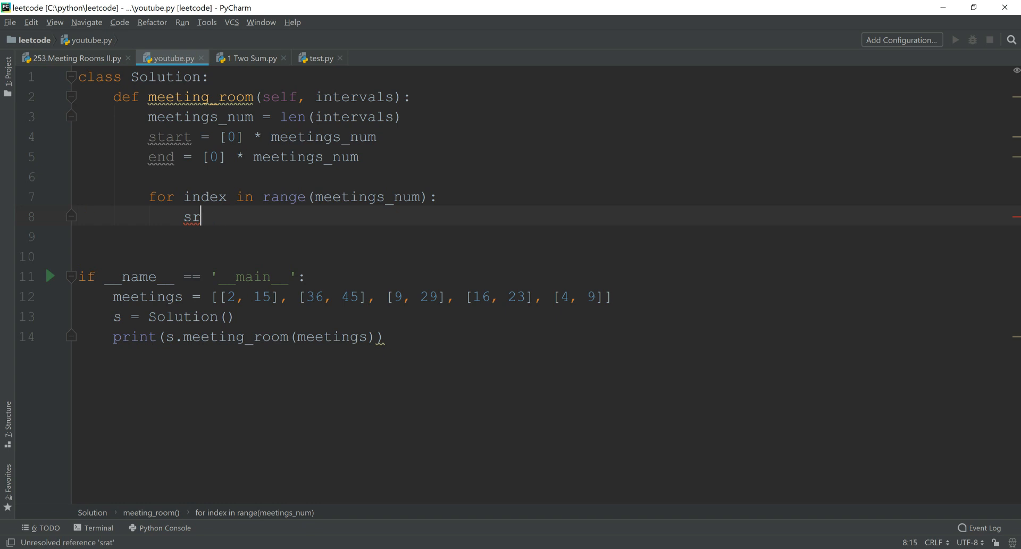
pyautogui.write('start[i]')
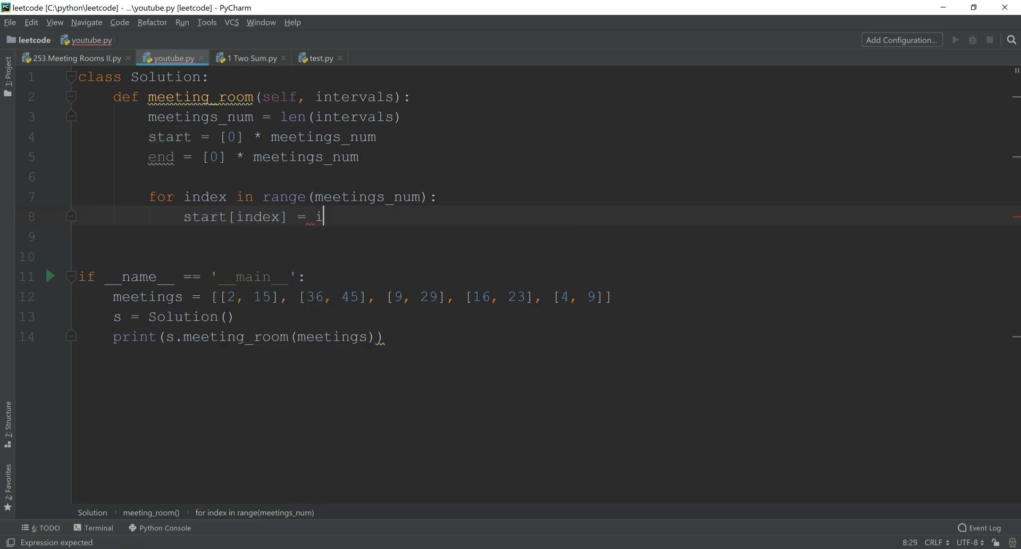
pyautogui.write('ntervals[0]')
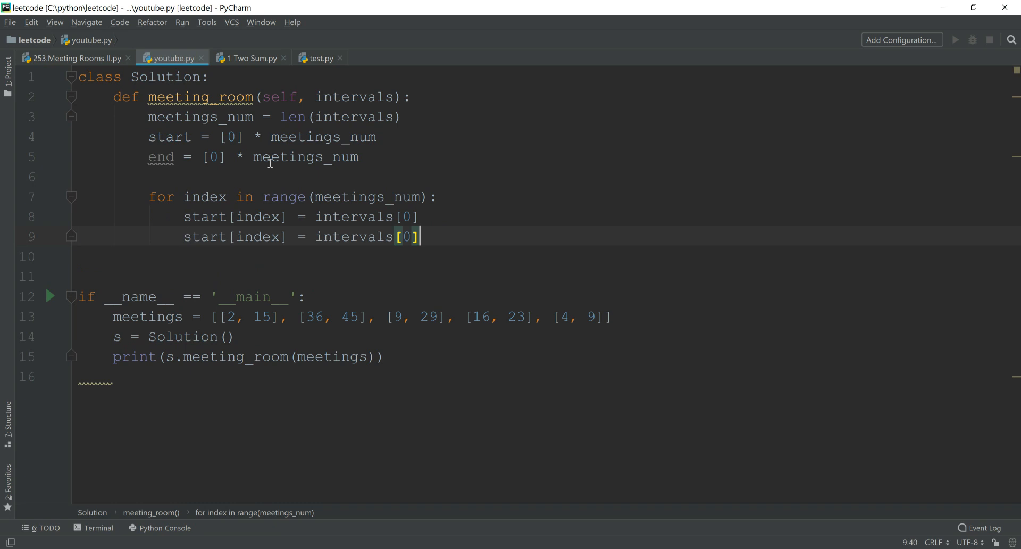
# Add end[index] = intervals[index][1] and index intervals by row for start too
pyautogui.doubleClick(204, 236)
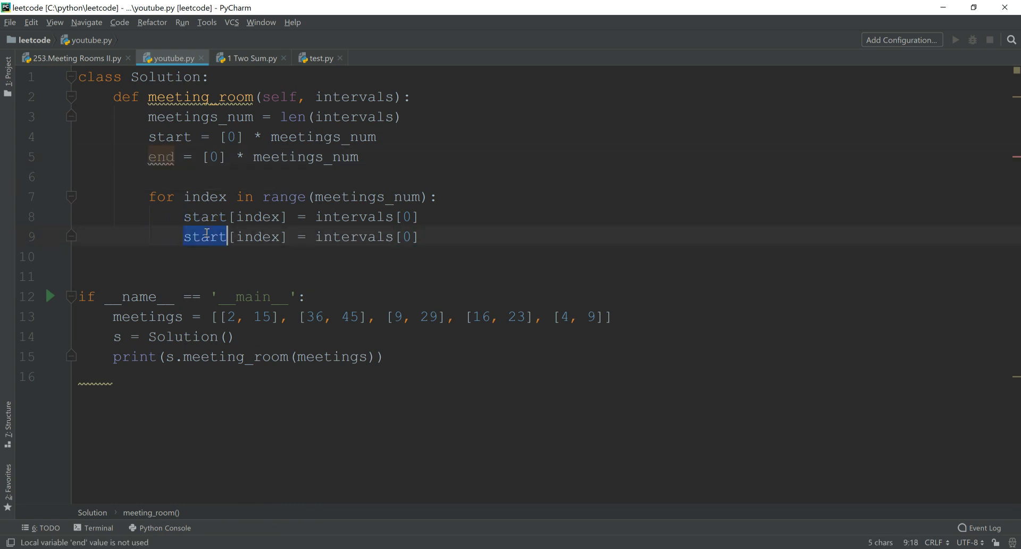
pyautogui.write('end[index] = intervals[1]')
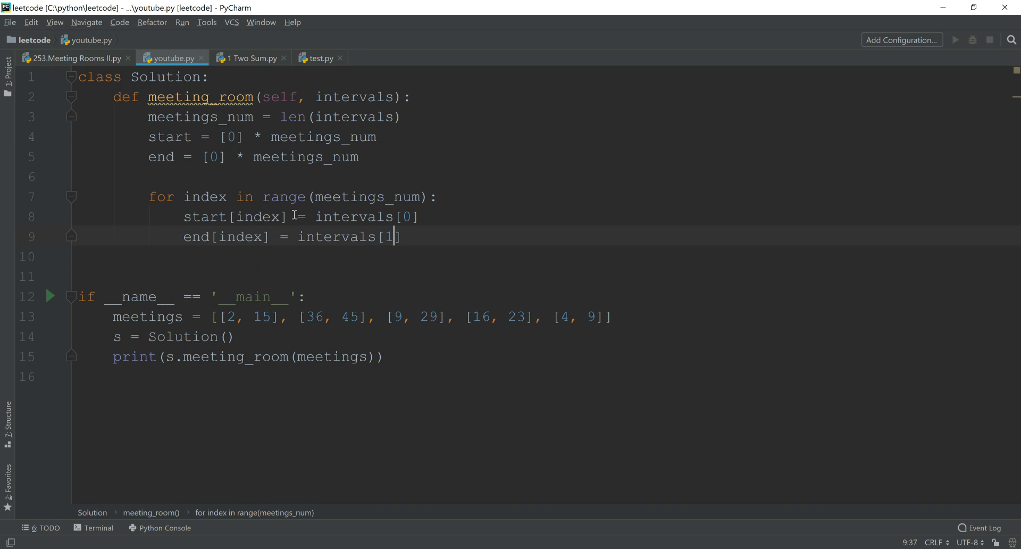
pyautogui.doubleClick(252, 217)
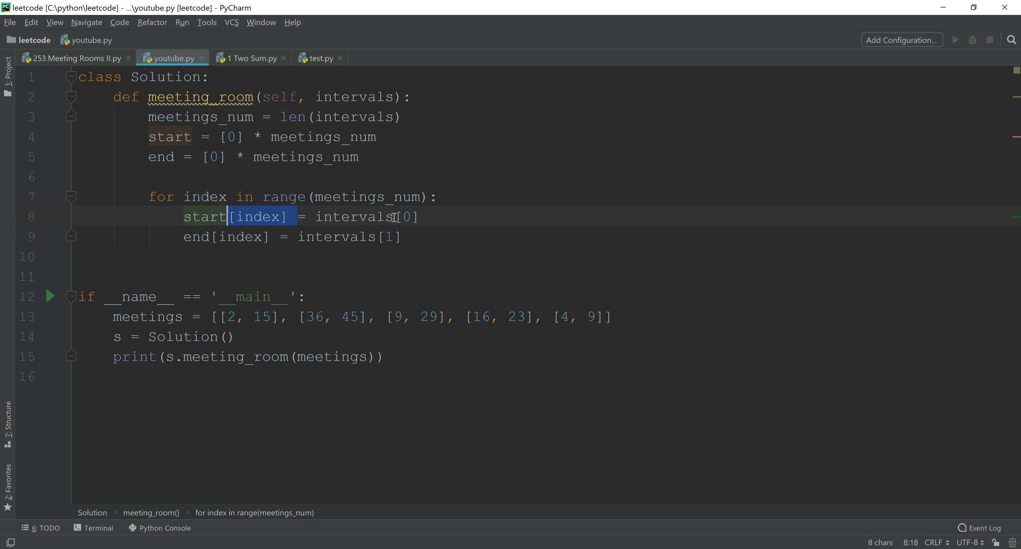
pyautogui.write('[index][')
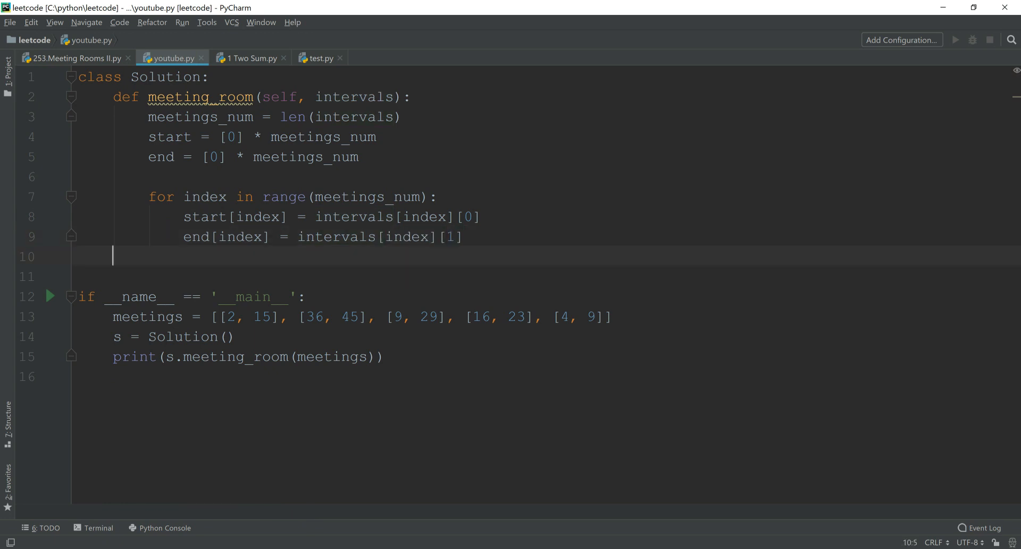
# Add start.sort() and end.sort() on new lines after the loop
pyautogui.press('enter')
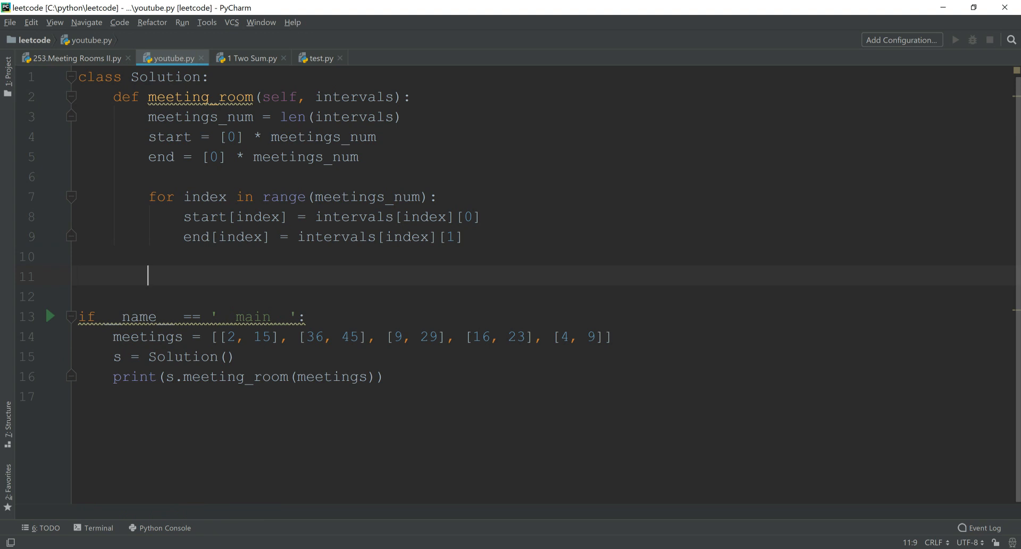
pyautogui.write('s')
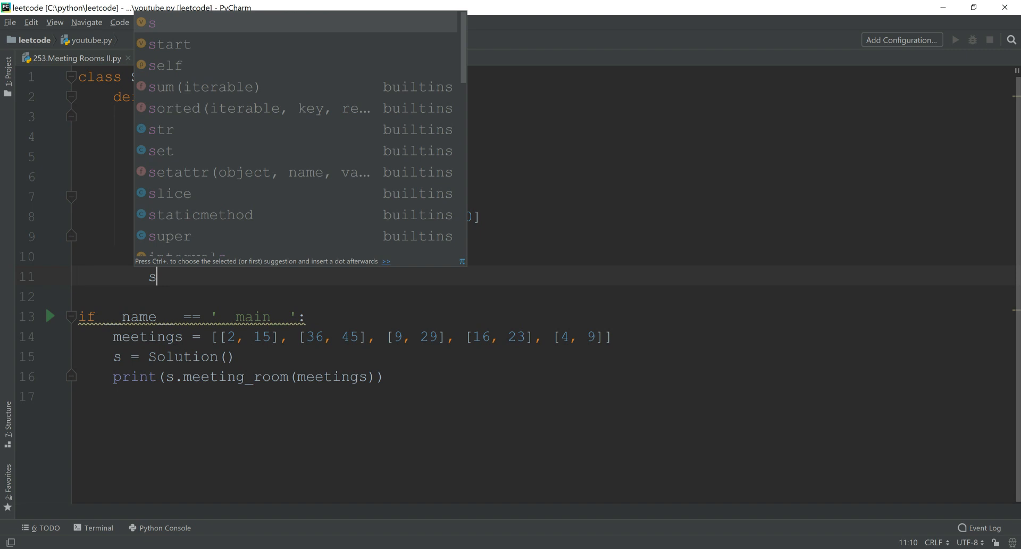
pyautogui.write('tart.so')
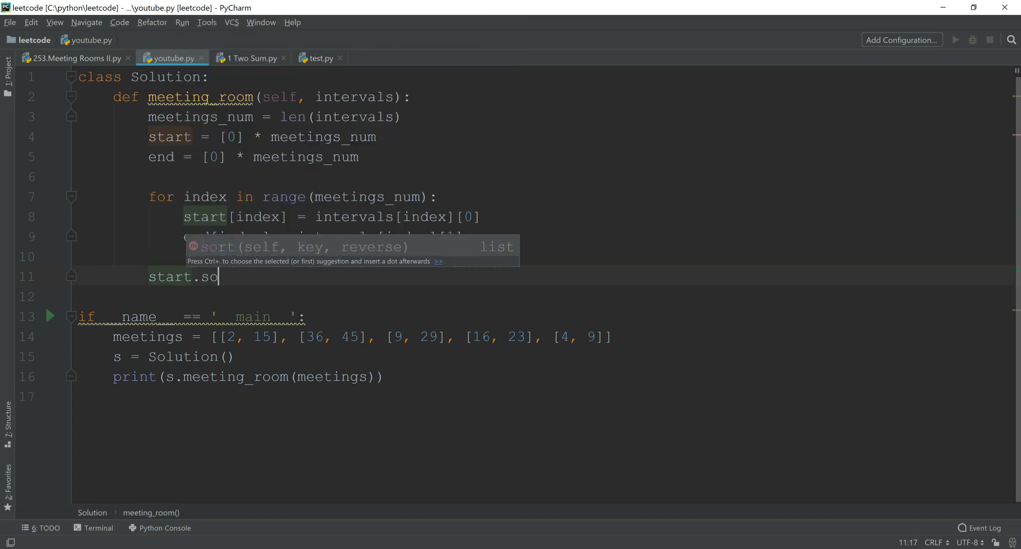
pyautogui.press('Enter')
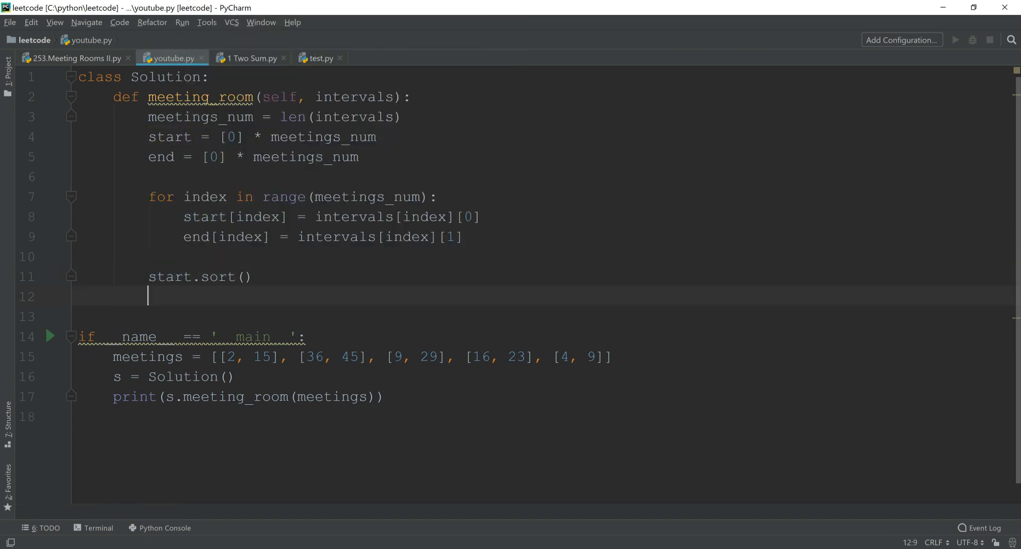
pyautogui.write('end,')
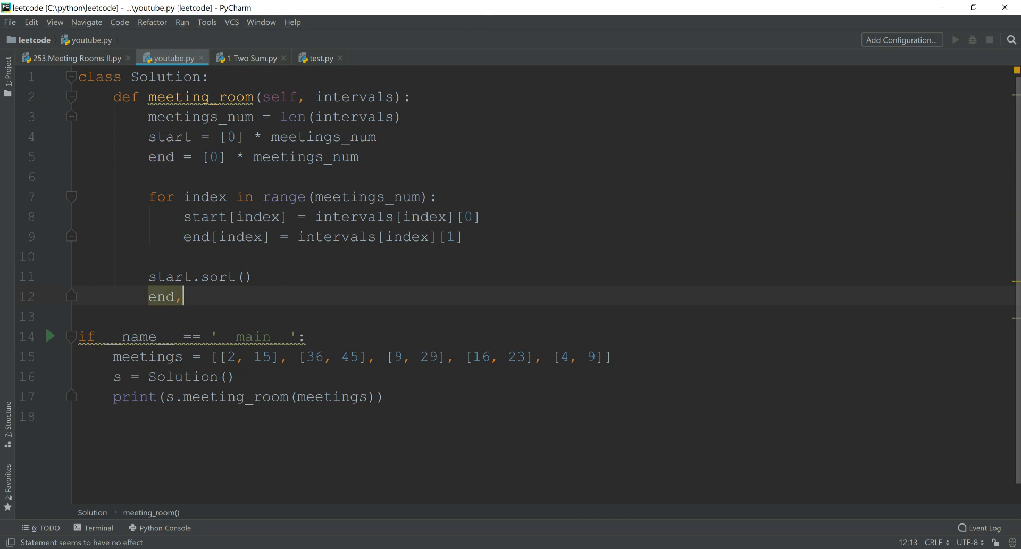
pyautogui.write('.sort()')
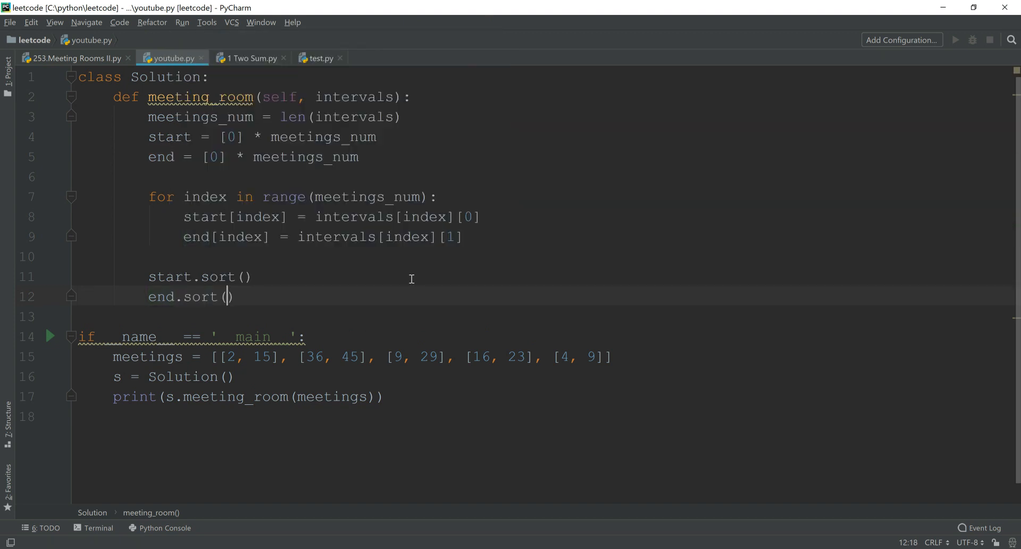
pyautogui.write('fo')
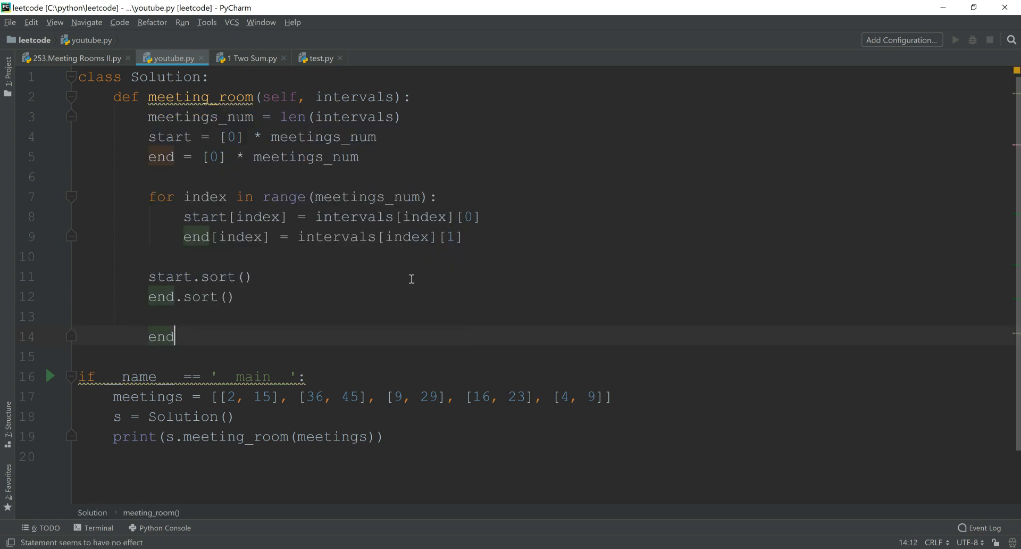
# Add end_i = 0 and a for loop over range(meetings_num)
pyautogui.write('_i =')
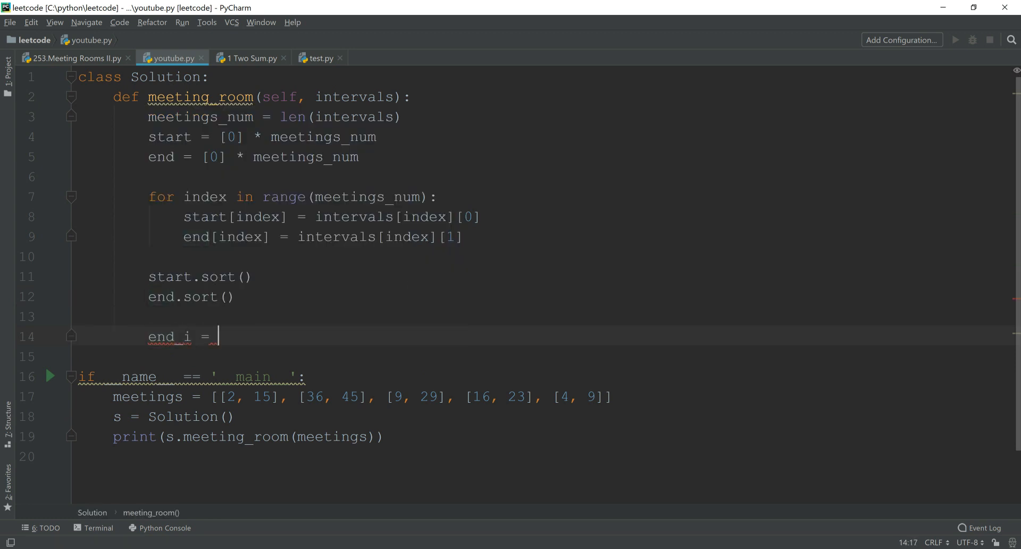
pyautogui.write('for index in r')
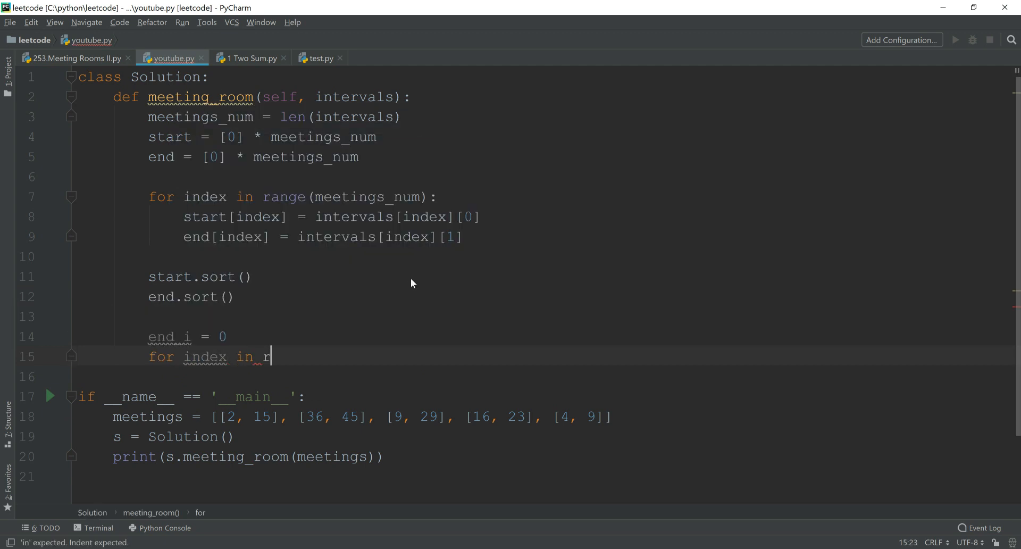
pyautogui.write('ange(meetings_num):')
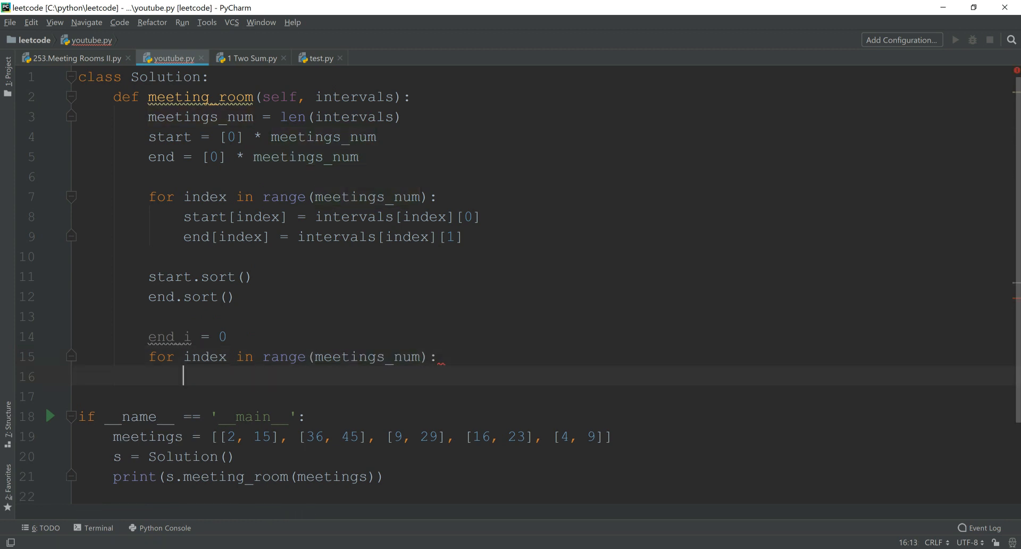
# Increment rooms when start[index] < end[end_i], else end_i += 1, and begin rooms = 0
pyautogui.write('if start')
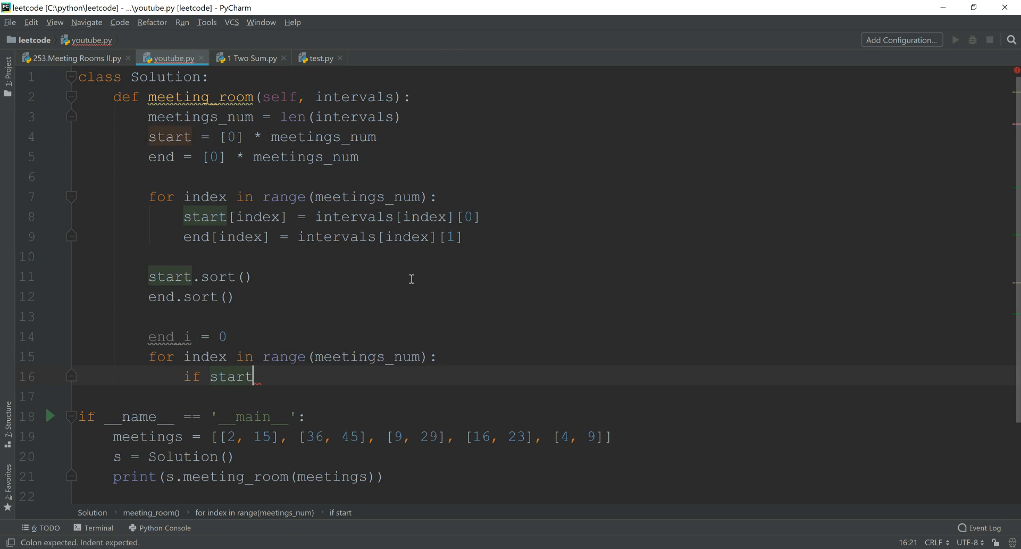
pyautogui.write('[index] <')
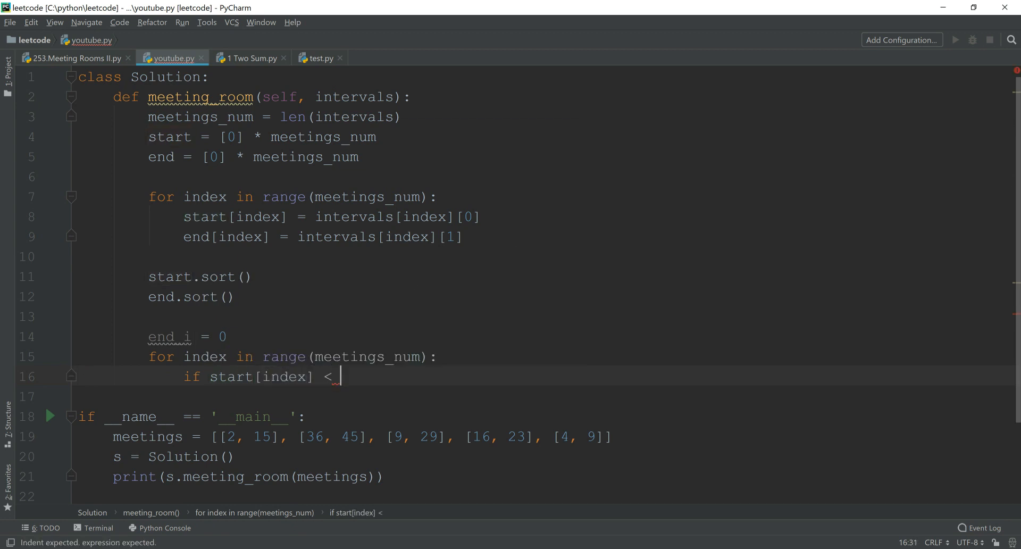
pyautogui.write('end[end_i')
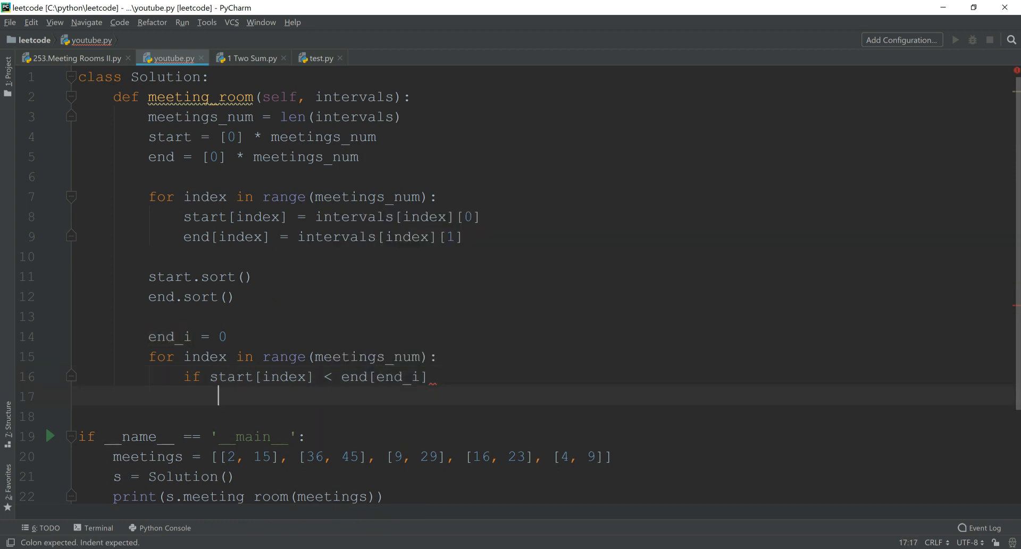
pyautogui.write(':')
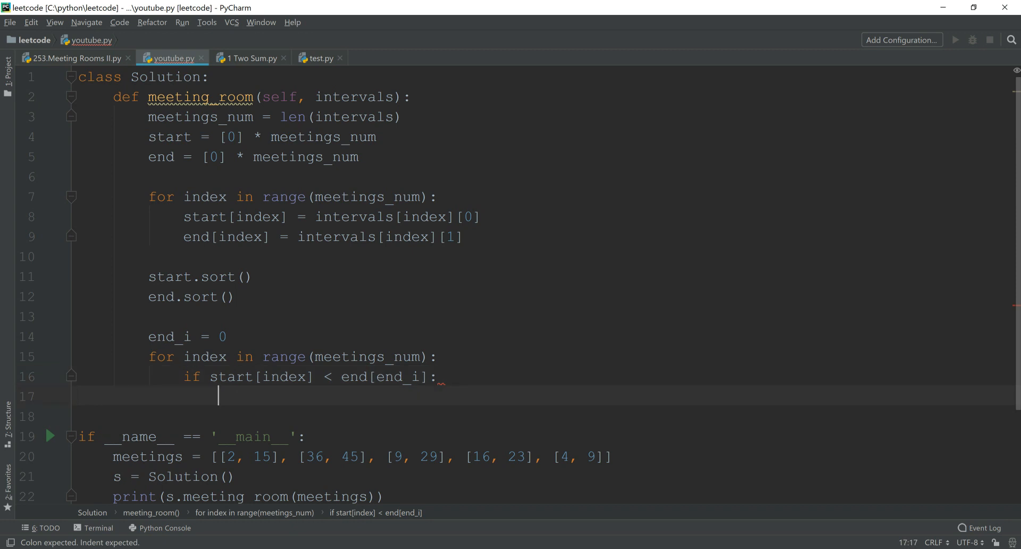
pyautogui.write('rooms += 1')
pyautogui.click(545, 416)
pyautogui.write('else:')
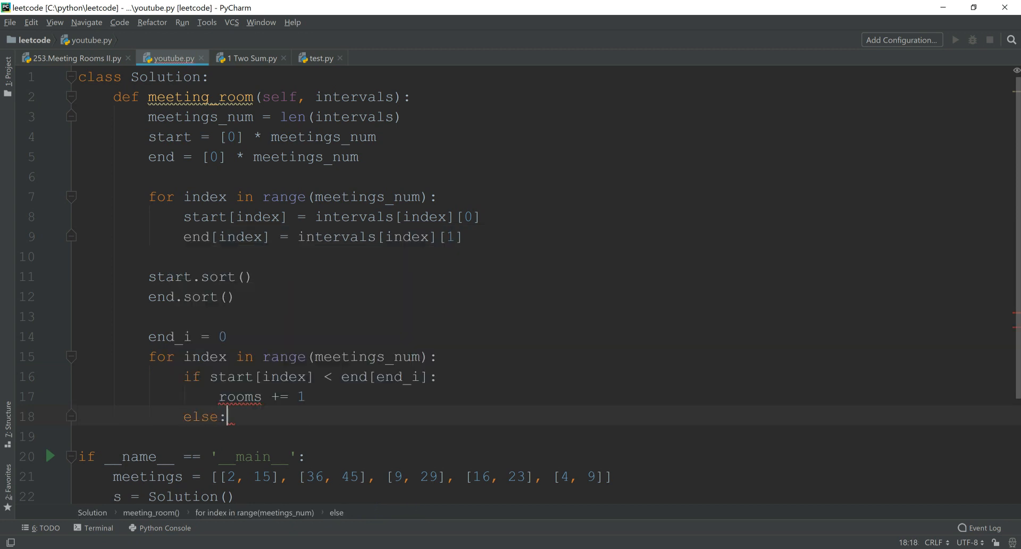
pyautogui.write('end_i')
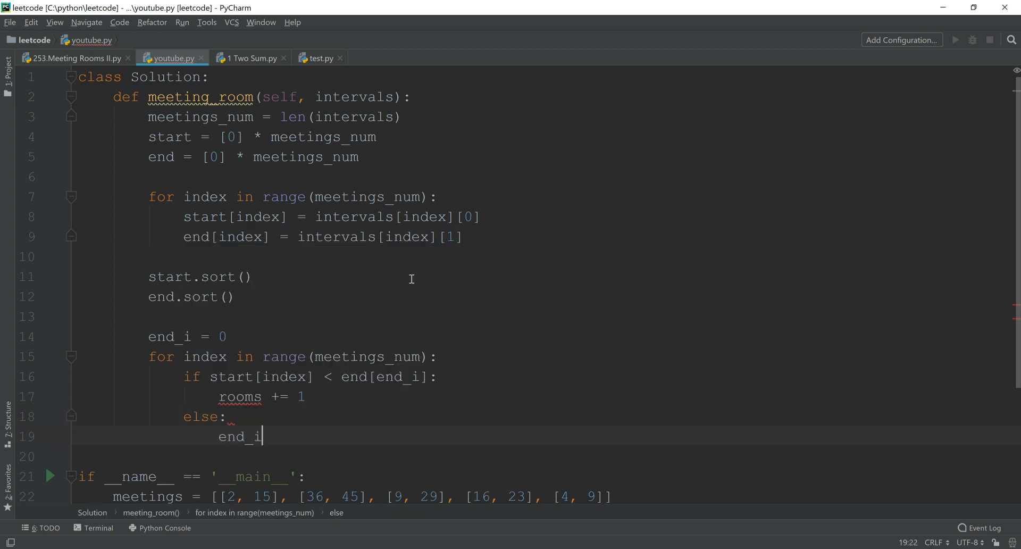
pyautogui.write('+= 1')
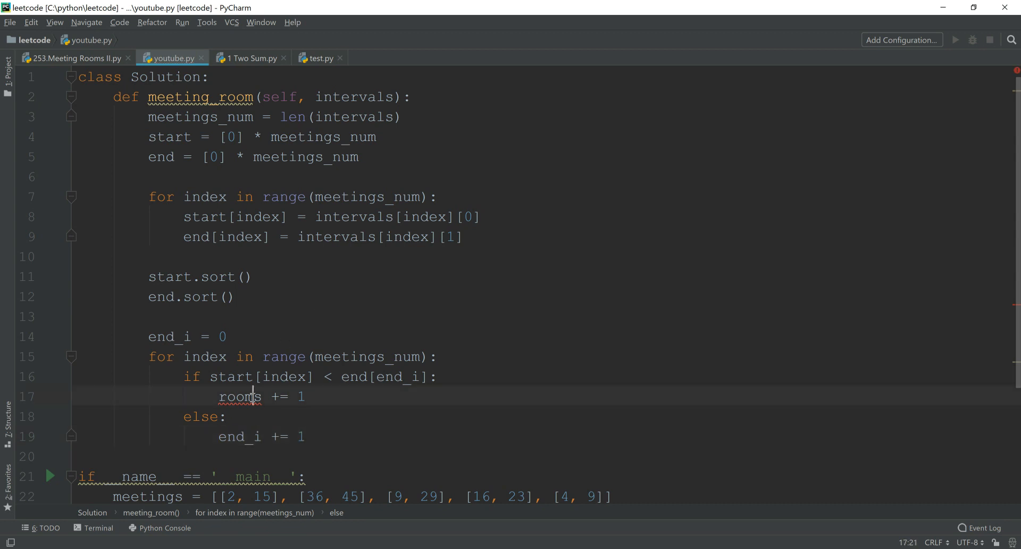
pyautogui.write('rooms = 0')
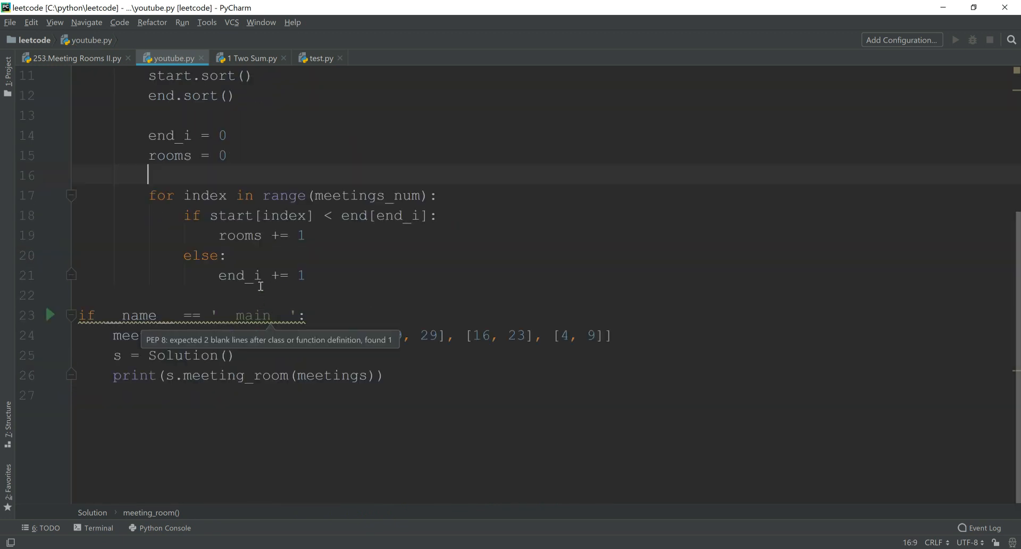
# Add return rooms after the loop, with blank lines before the main block
pyautogui.write('return')
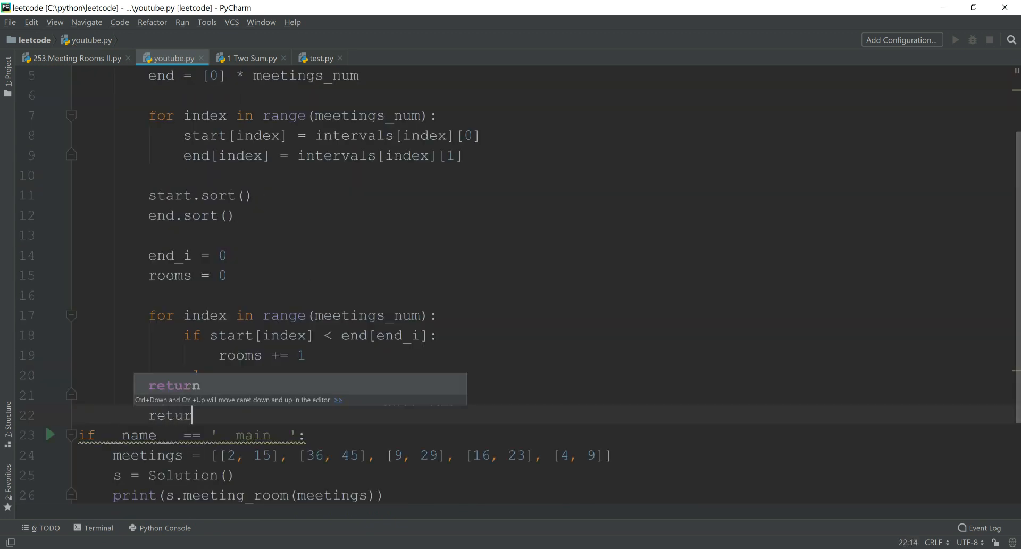
pyautogui.write('rooms')
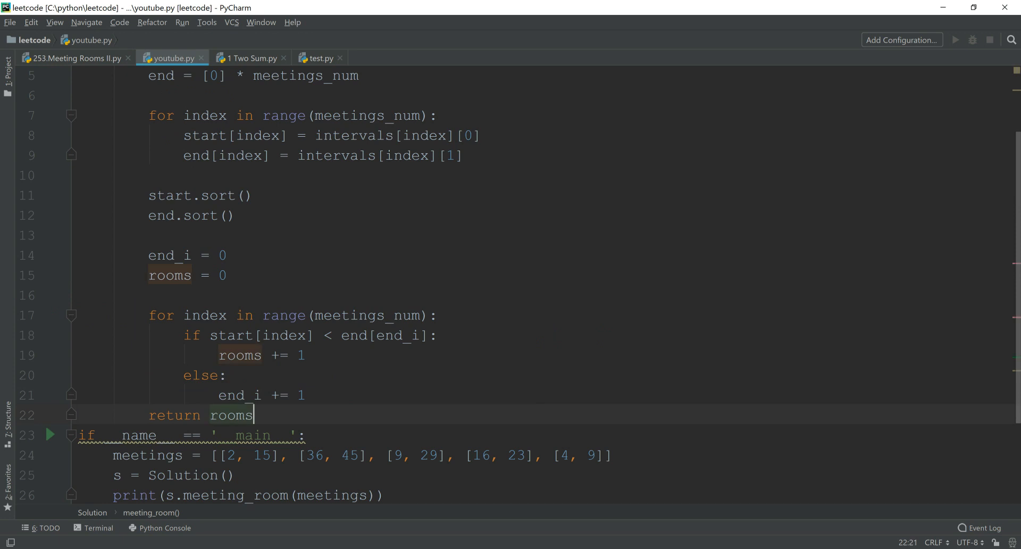
pyautogui.press('enter')
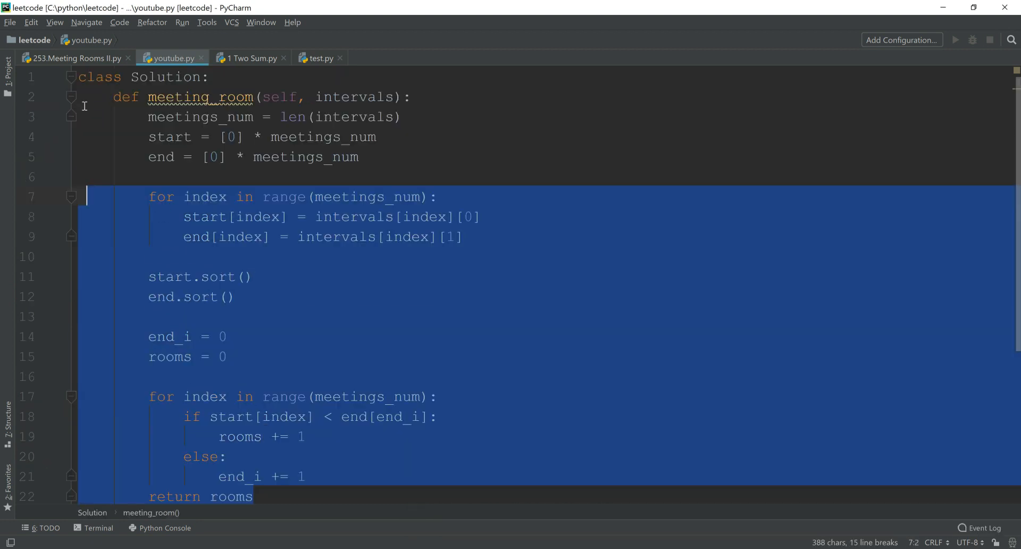
pyautogui.scroll(-3)
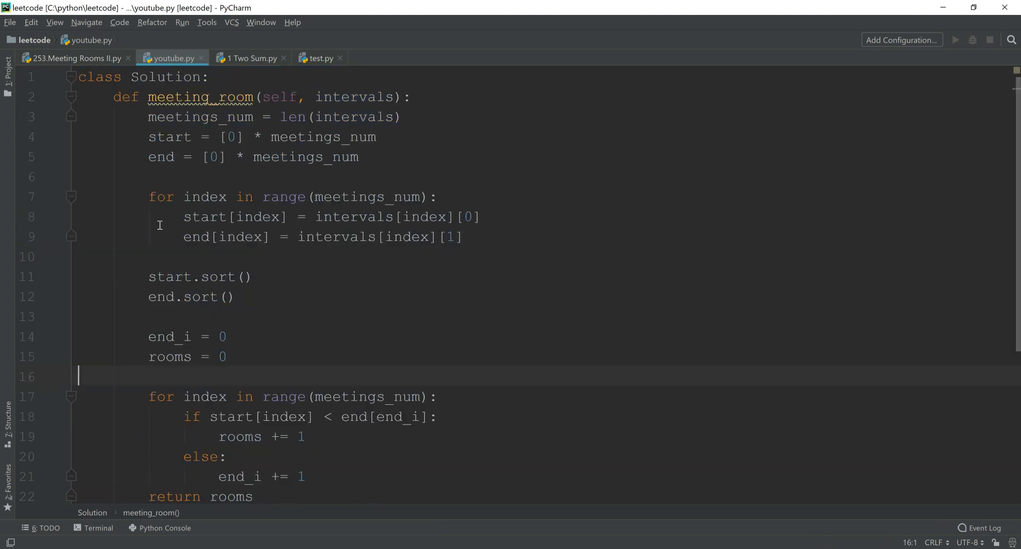
pyautogui.moveTo(172, 224)
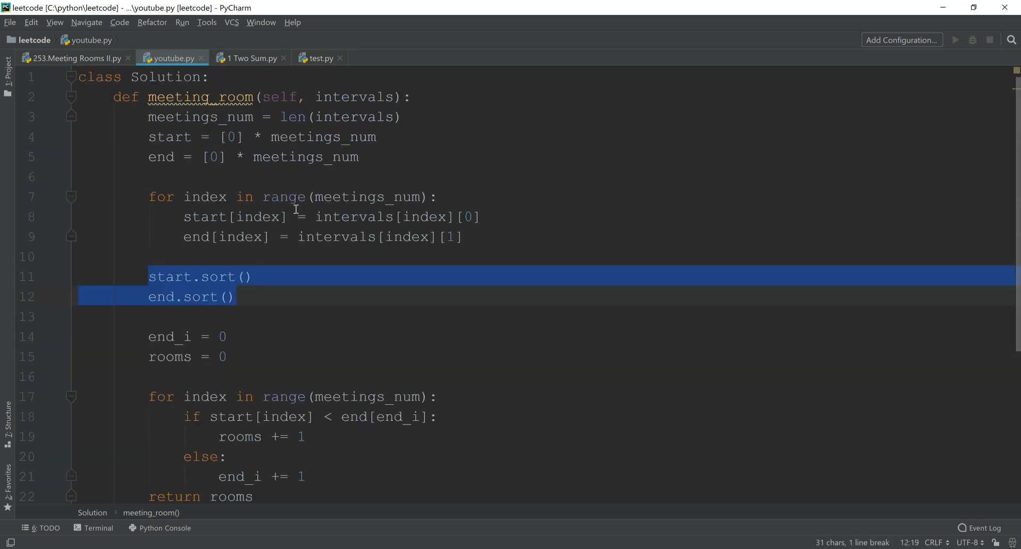
pyautogui.moveTo(258, 275)
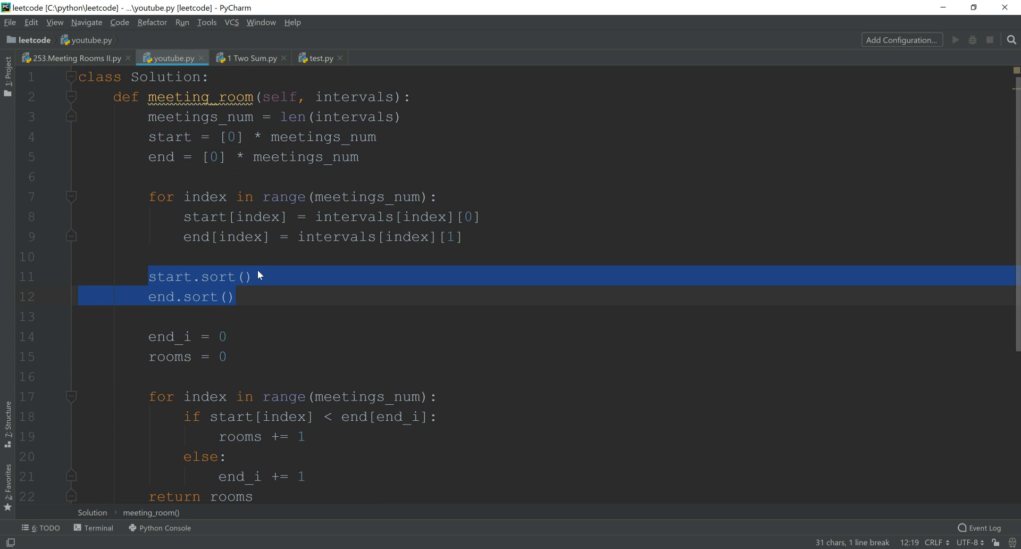
pyautogui.scroll(-3)
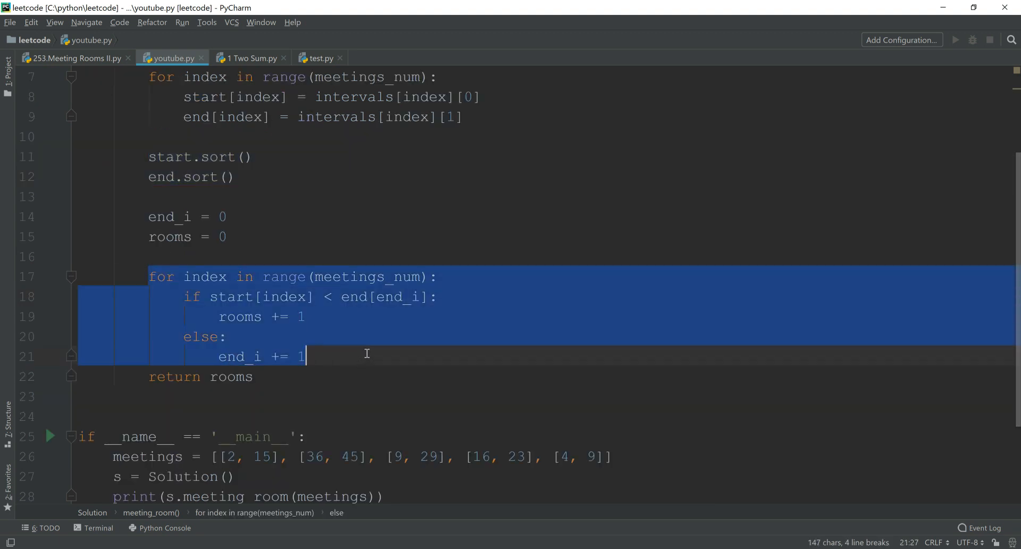
pyautogui.moveTo(381, 334)
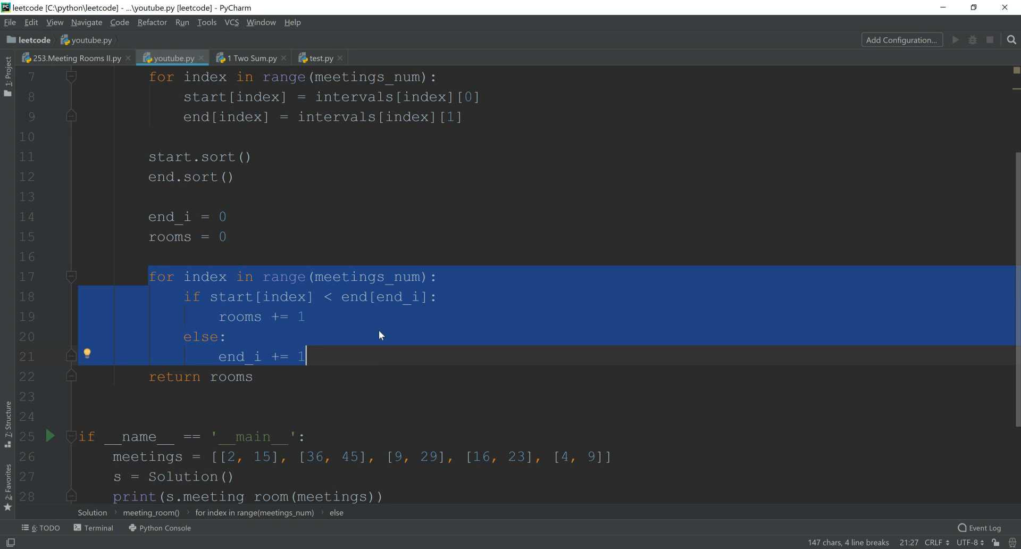
pyautogui.moveTo(380, 332)
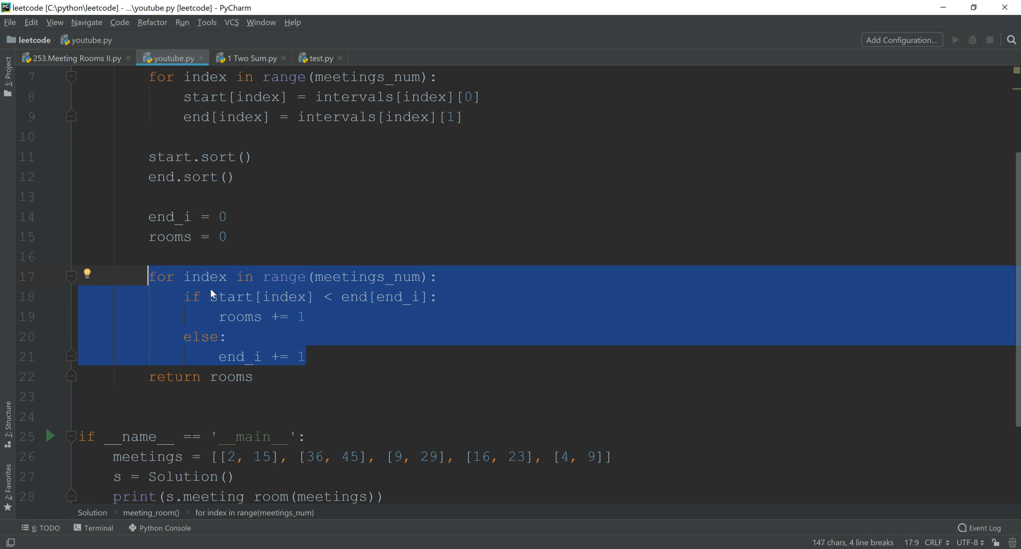
pyautogui.scroll(3)
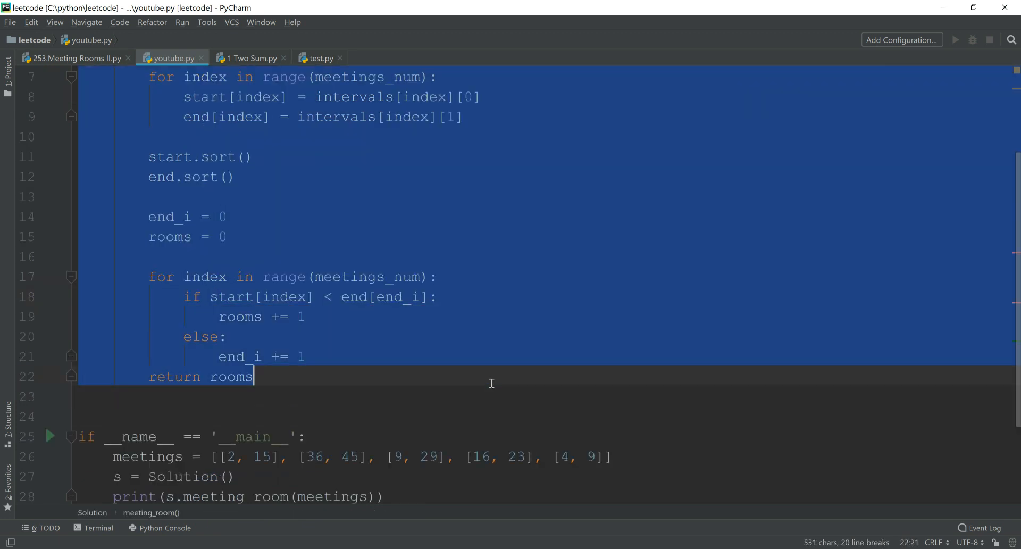
pyautogui.moveTo(485, 389)
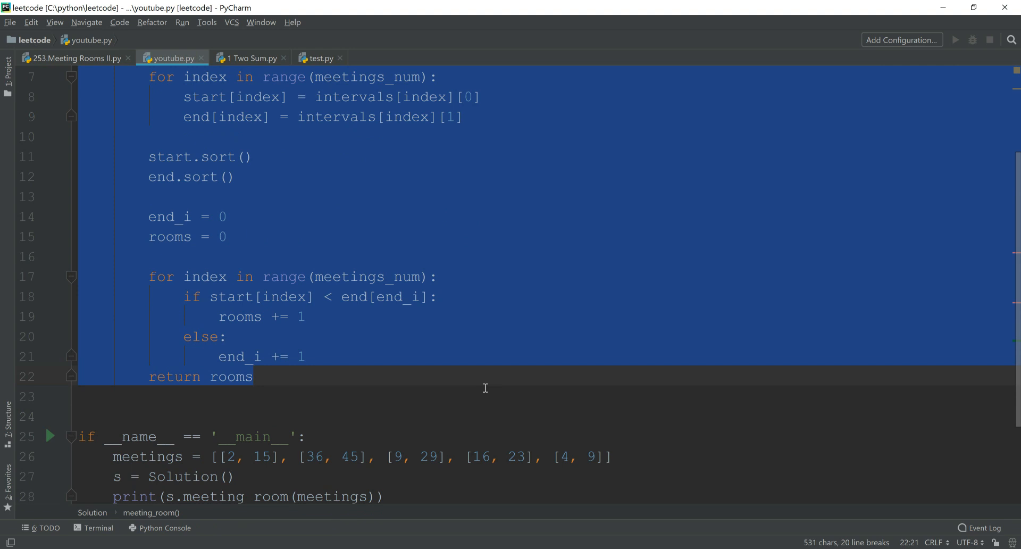
pyautogui.moveTo(469, 381)
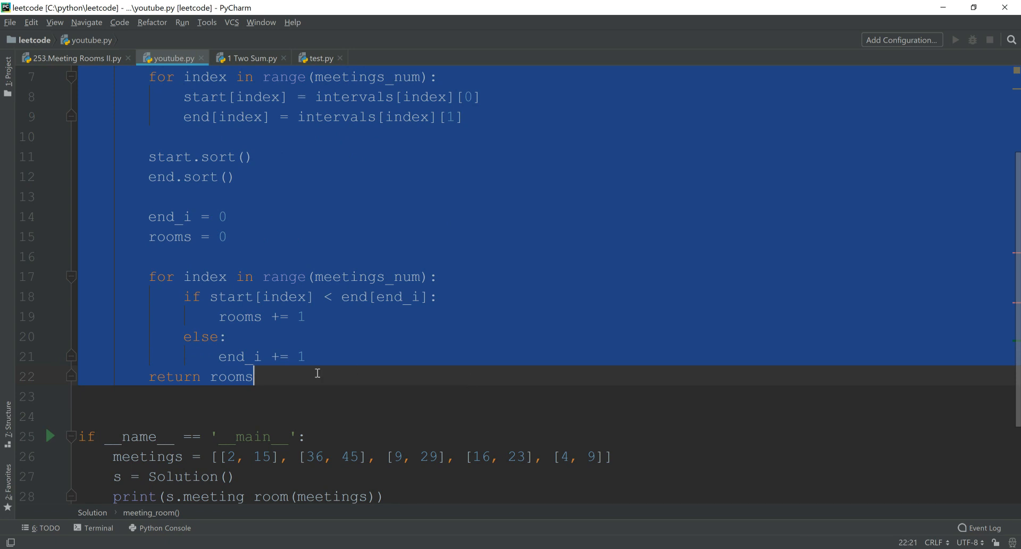
pyautogui.scroll(3)
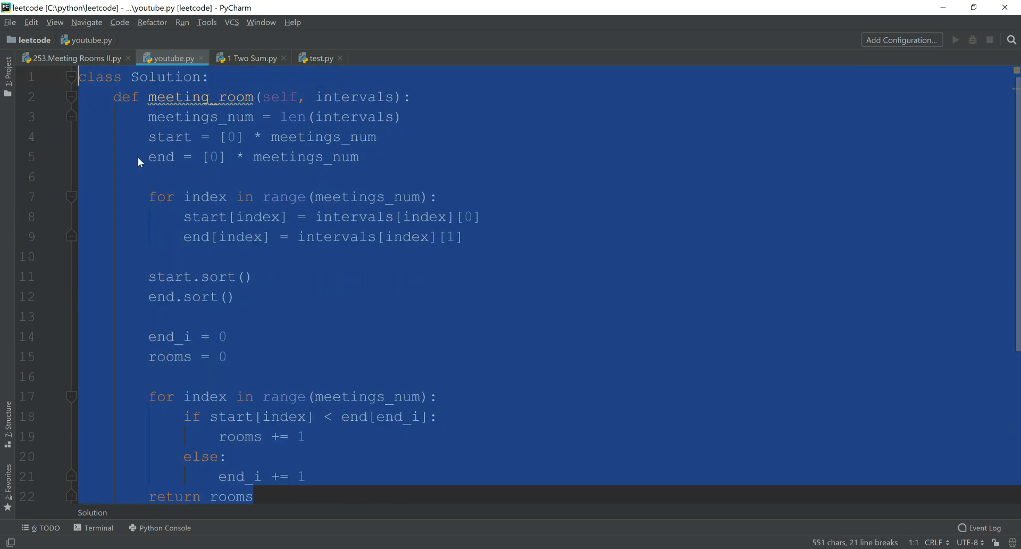
pyautogui.click(219, 177)
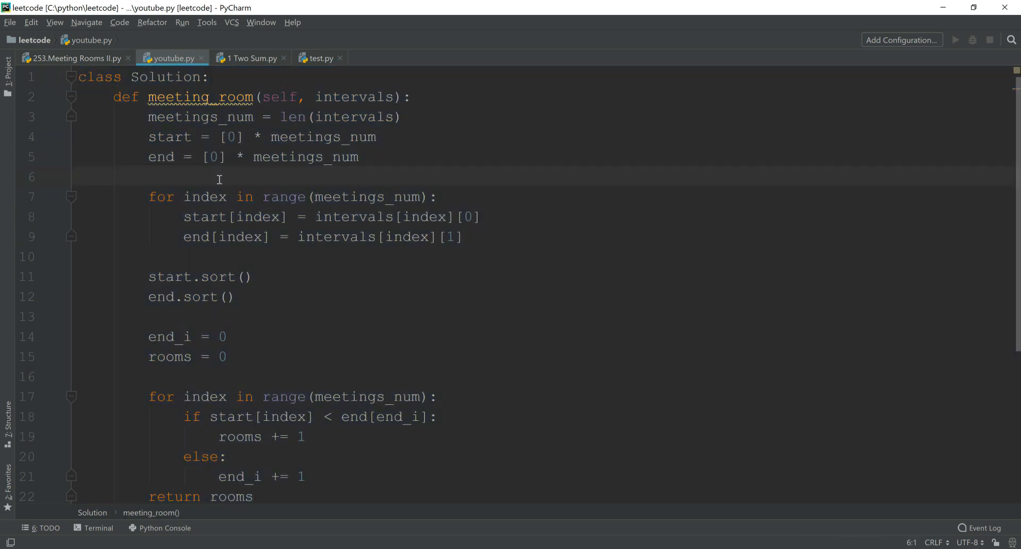
pyautogui.scroll(-3)
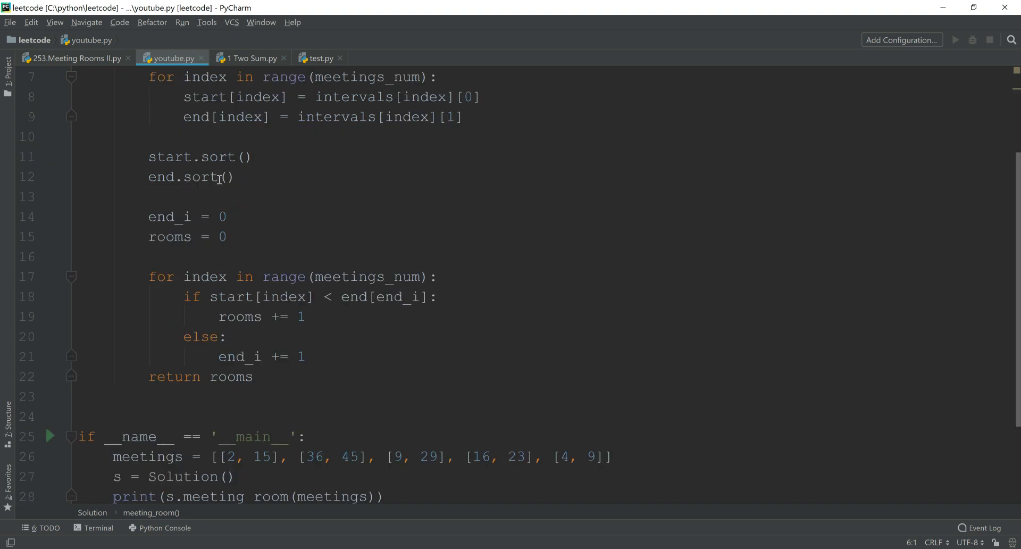